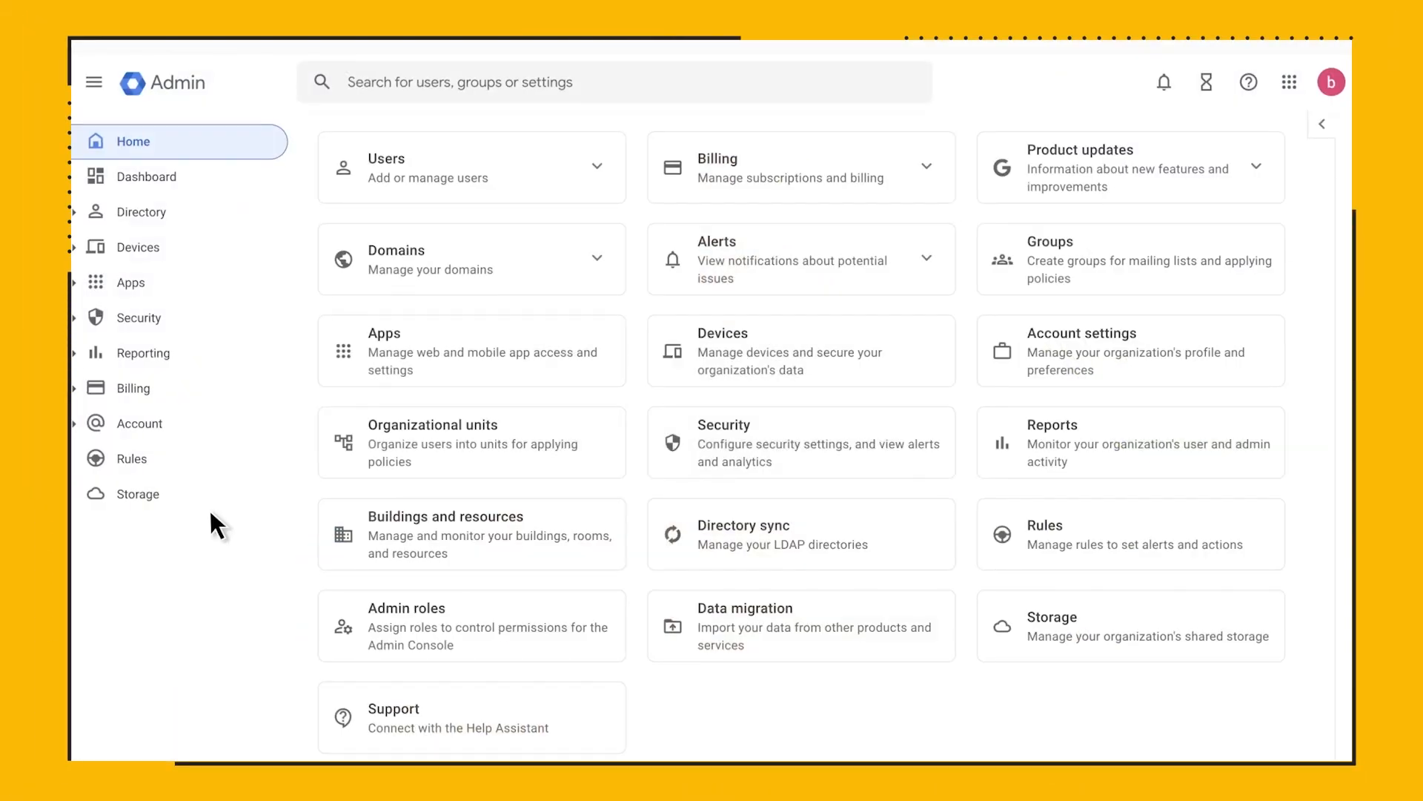
Open the 276 managed Chrome browsers list, then view and close the enrollment token.
{"action": "left_click", "coordinate": [138, 247]}
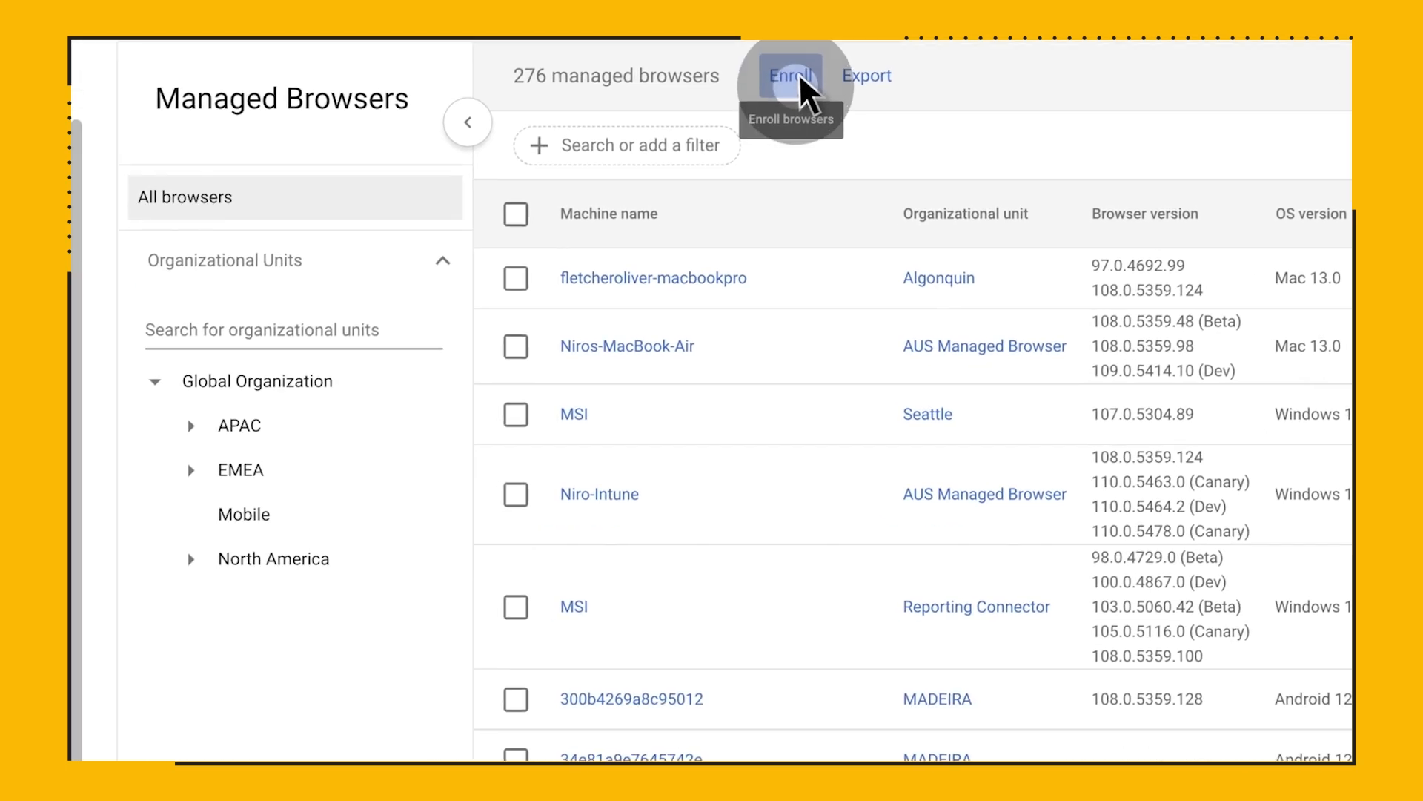
{"action": "left_click", "coordinate": [789, 75]}
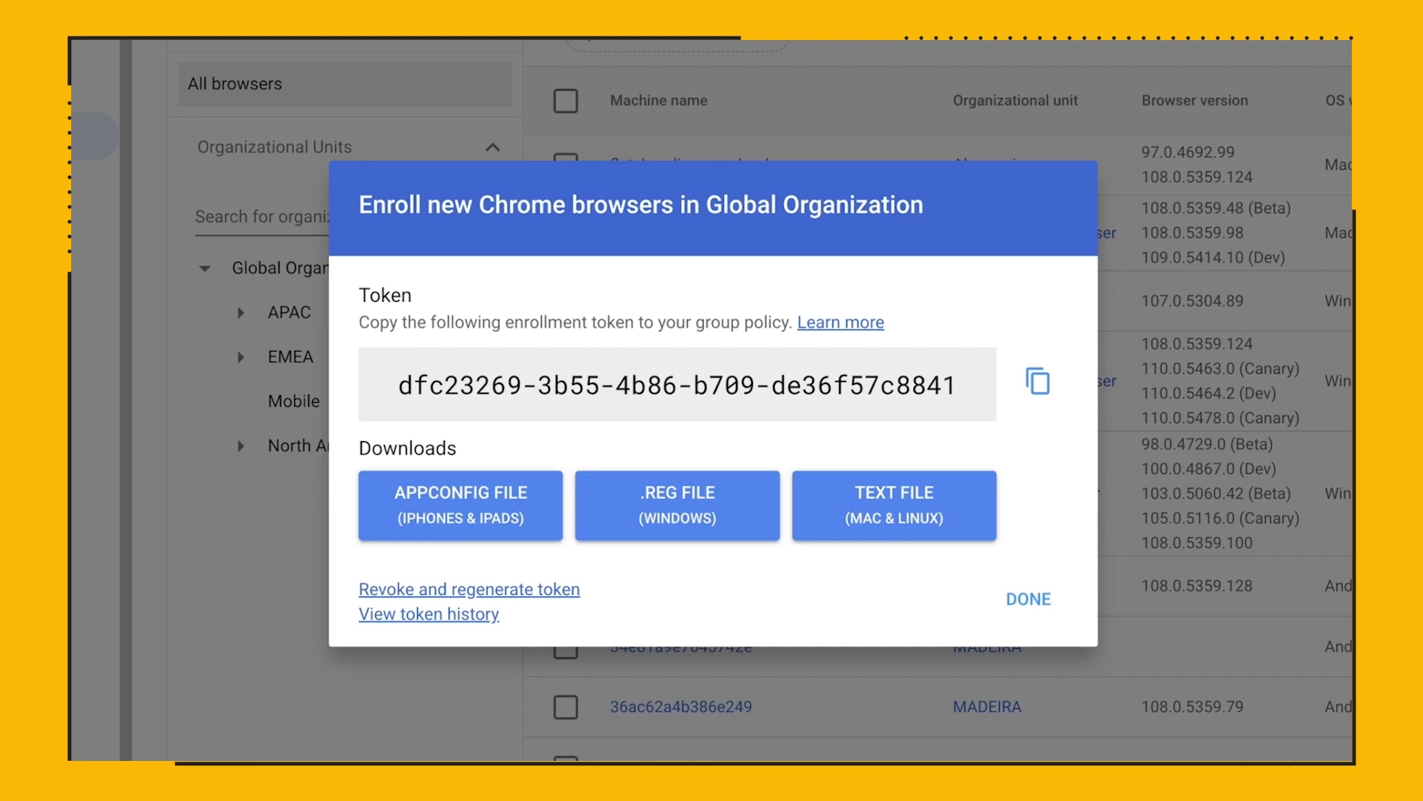
{"action": "left_click", "coordinate": [1027, 599]}
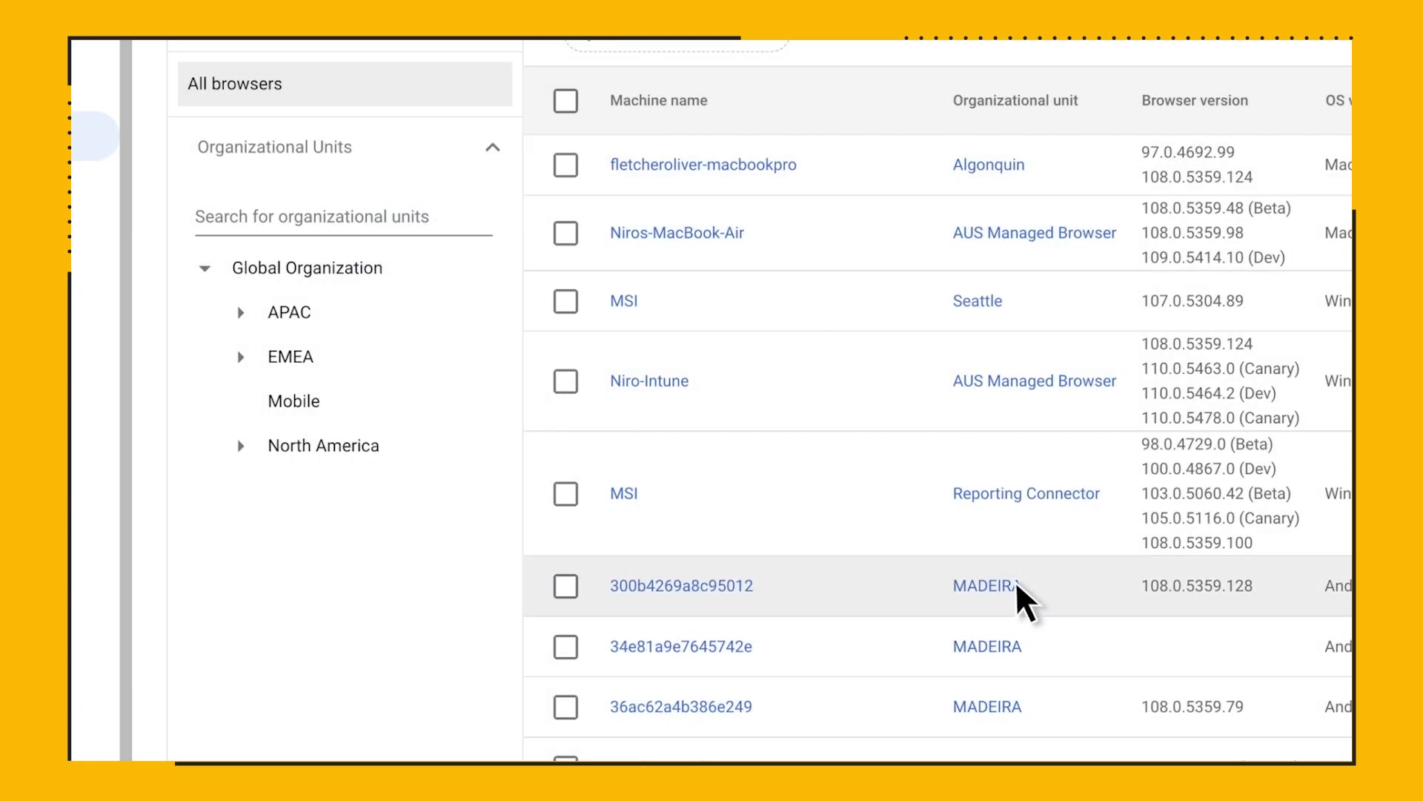
Open the MSI Windows 10 machine and scroll through its installed apps and policies.
{"action": "left_click", "coordinate": [623, 493]}
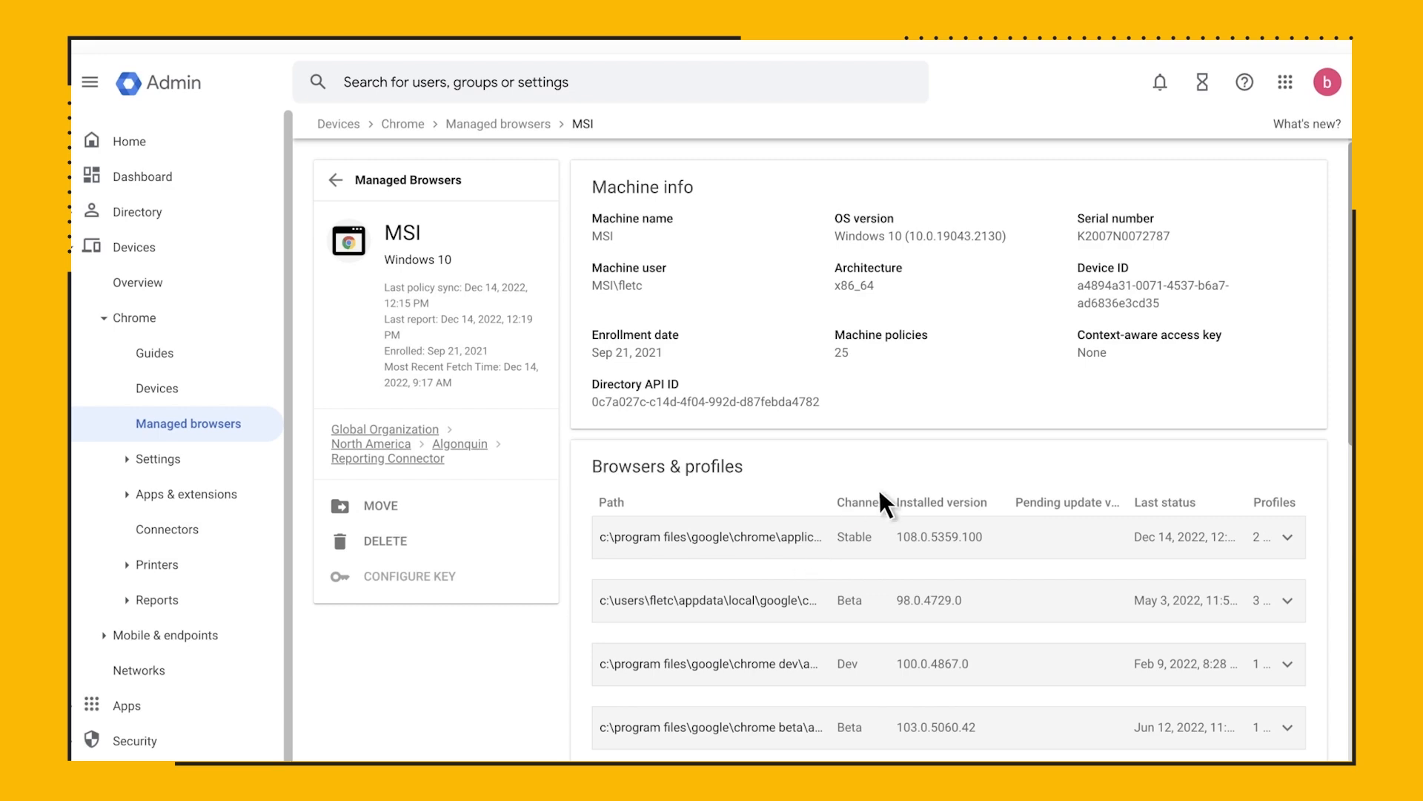
{"action": "scroll", "scroll_direction": "up", "scroll_amount": 3}
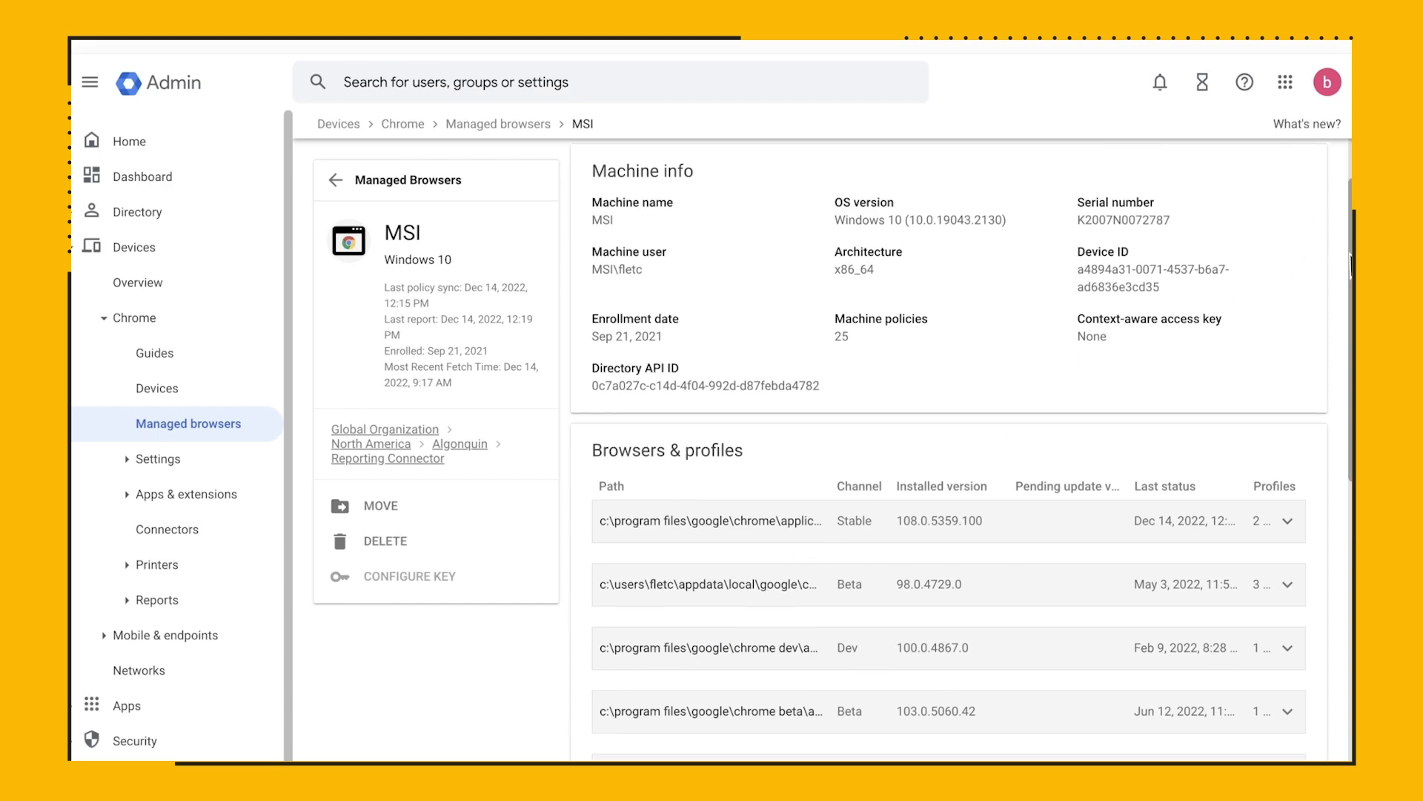
{"action": "scroll", "scroll_direction": "down", "scroll_amount": 3}
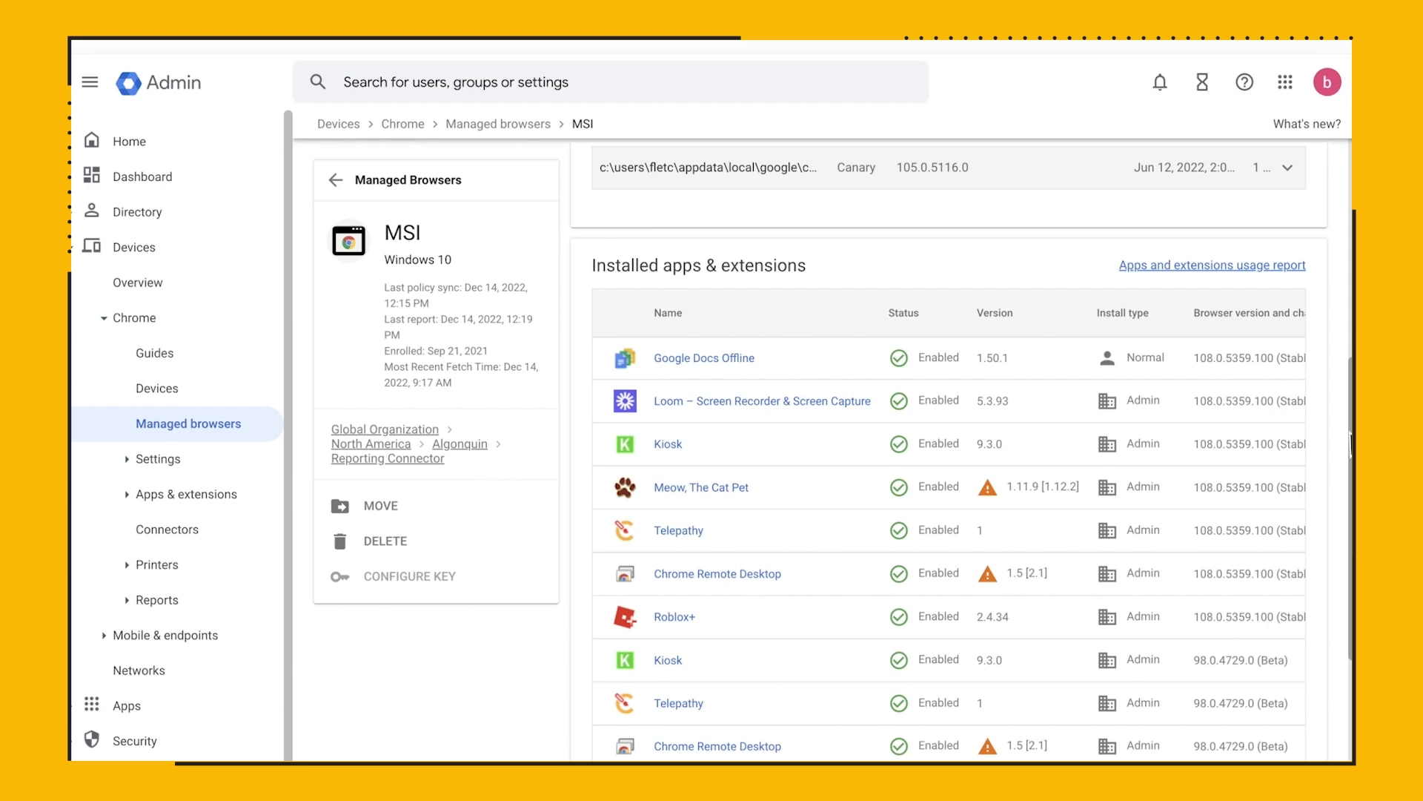
{"action": "scroll", "scroll_direction": "down", "scroll_amount": 3}
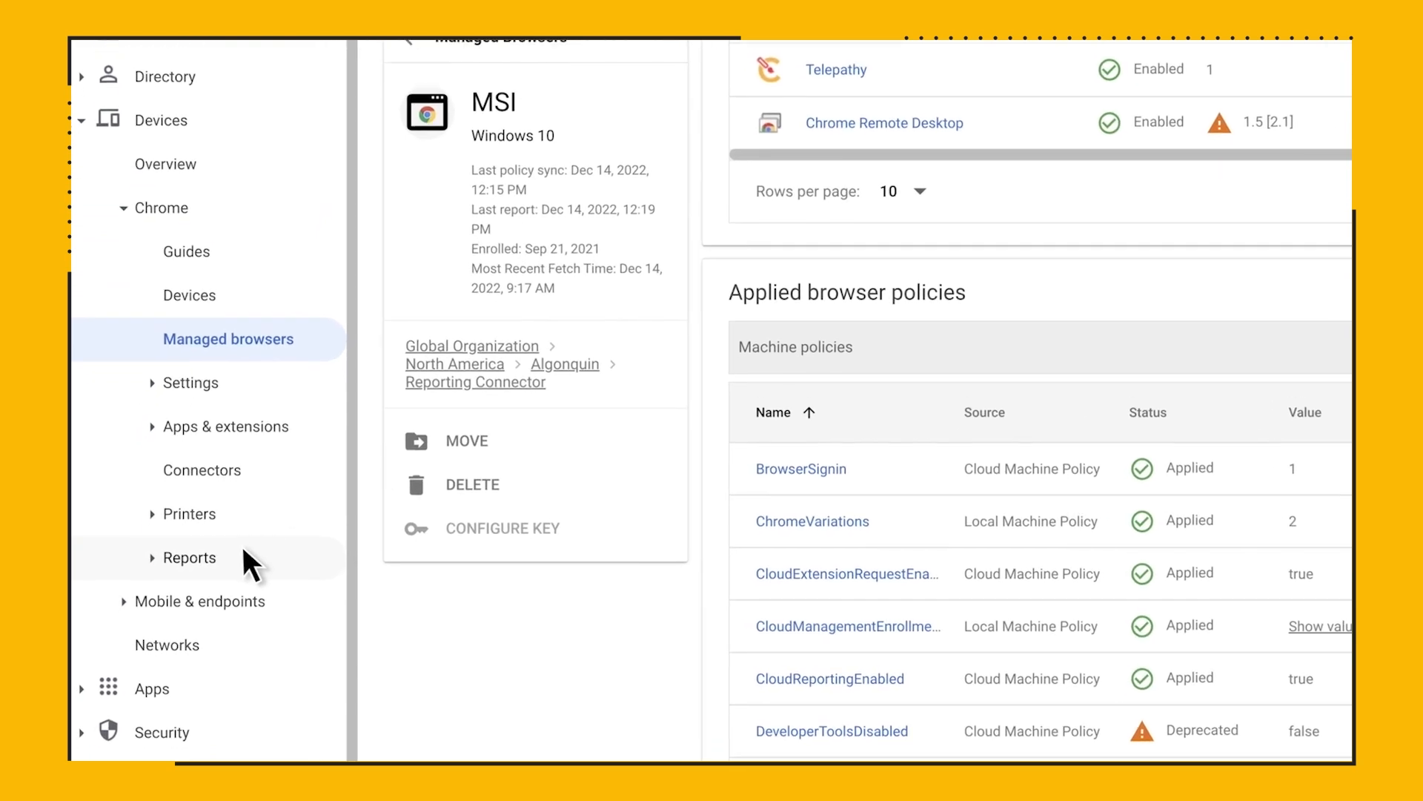
From the Apps & extensions usage report, open Google Translate and review its details.
{"action": "left_click", "coordinate": [189, 558]}
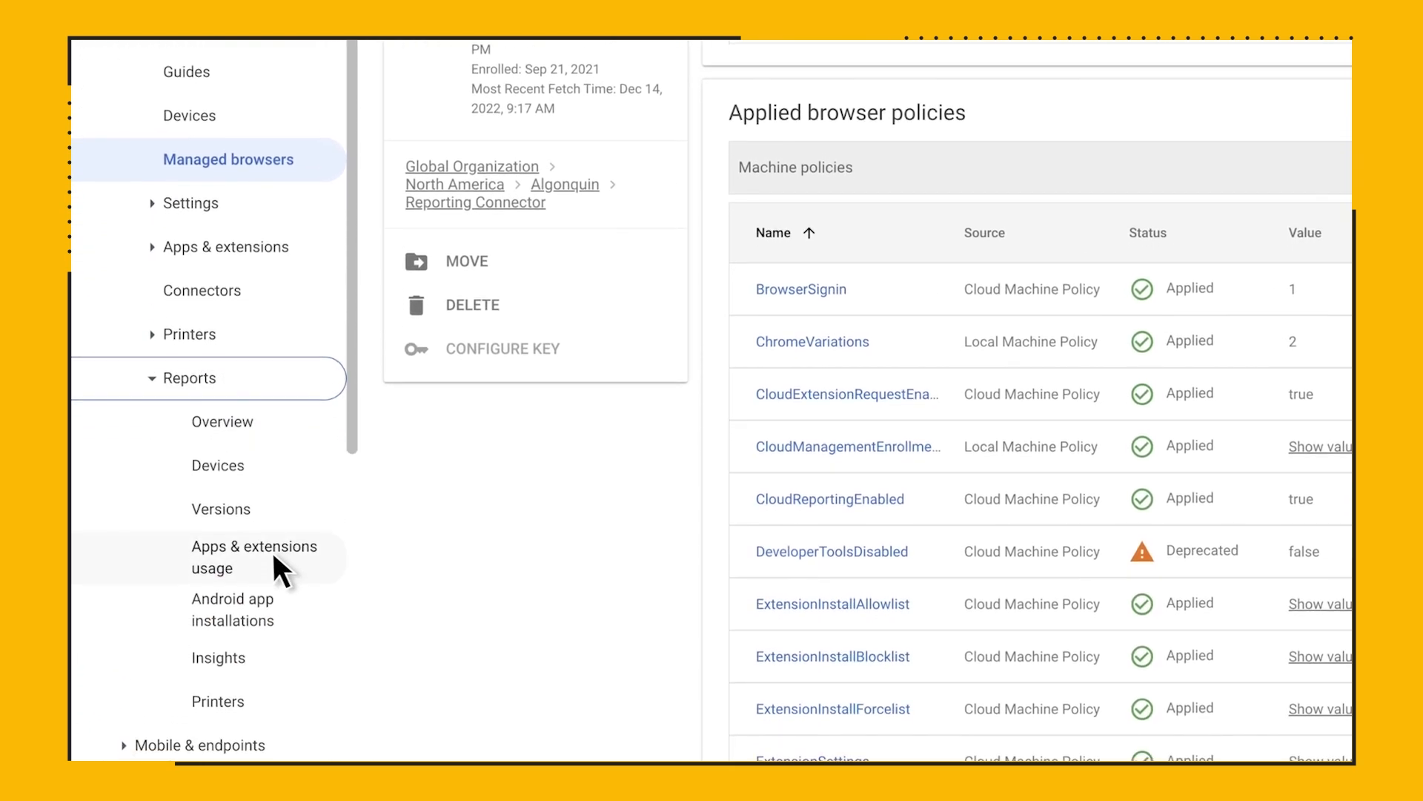
{"action": "left_click", "coordinate": [255, 557]}
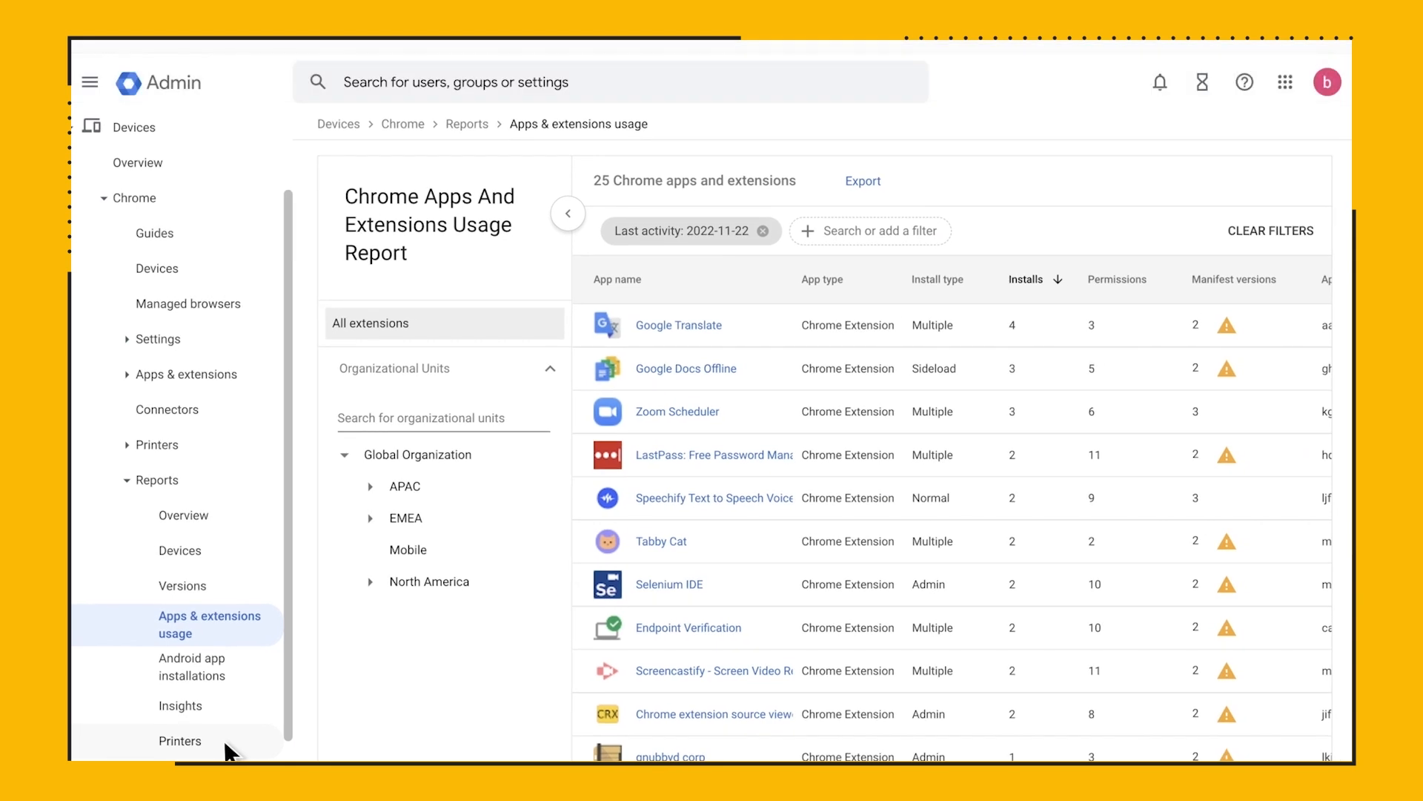
{"action": "mouse_move", "coordinate": [572, 470]}
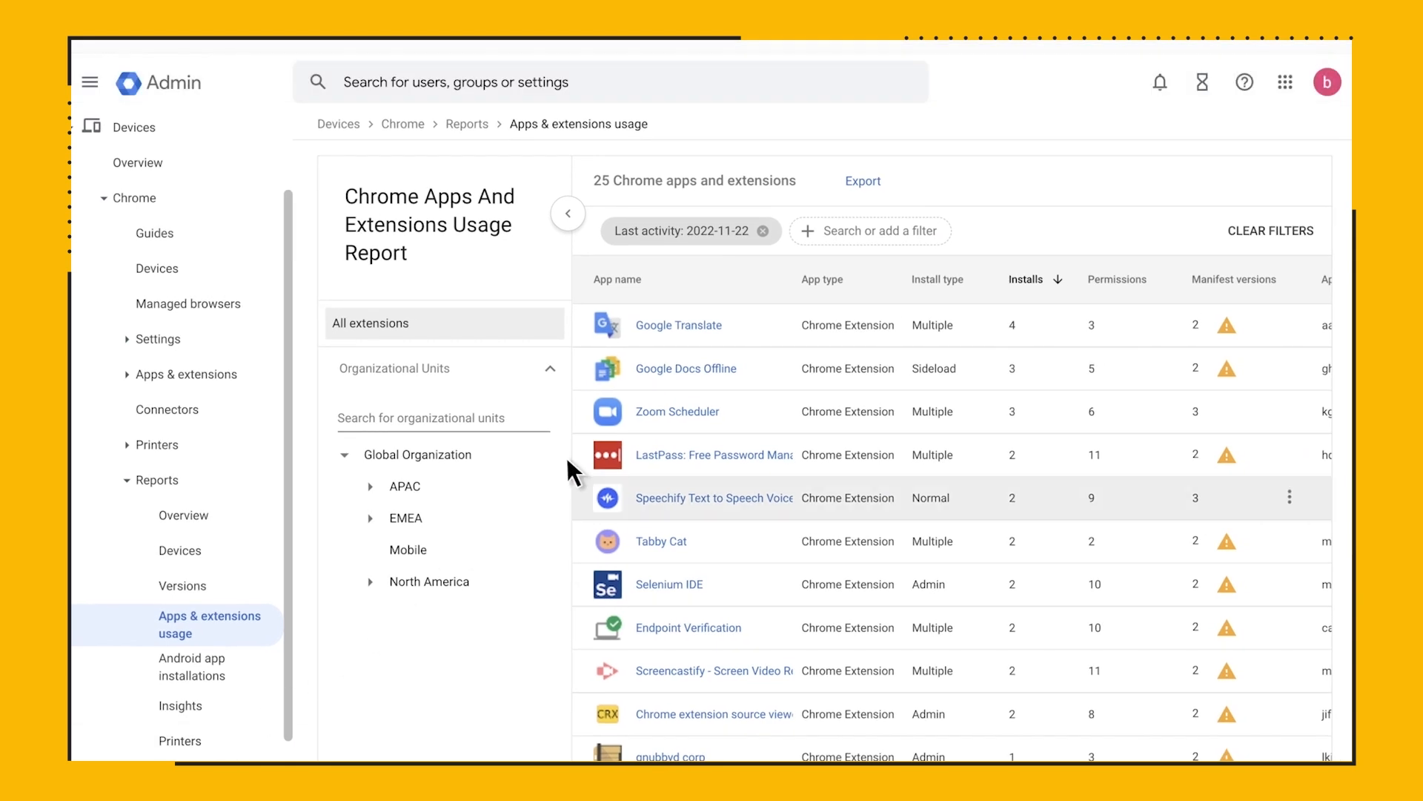
{"action": "left_click", "coordinate": [678, 325]}
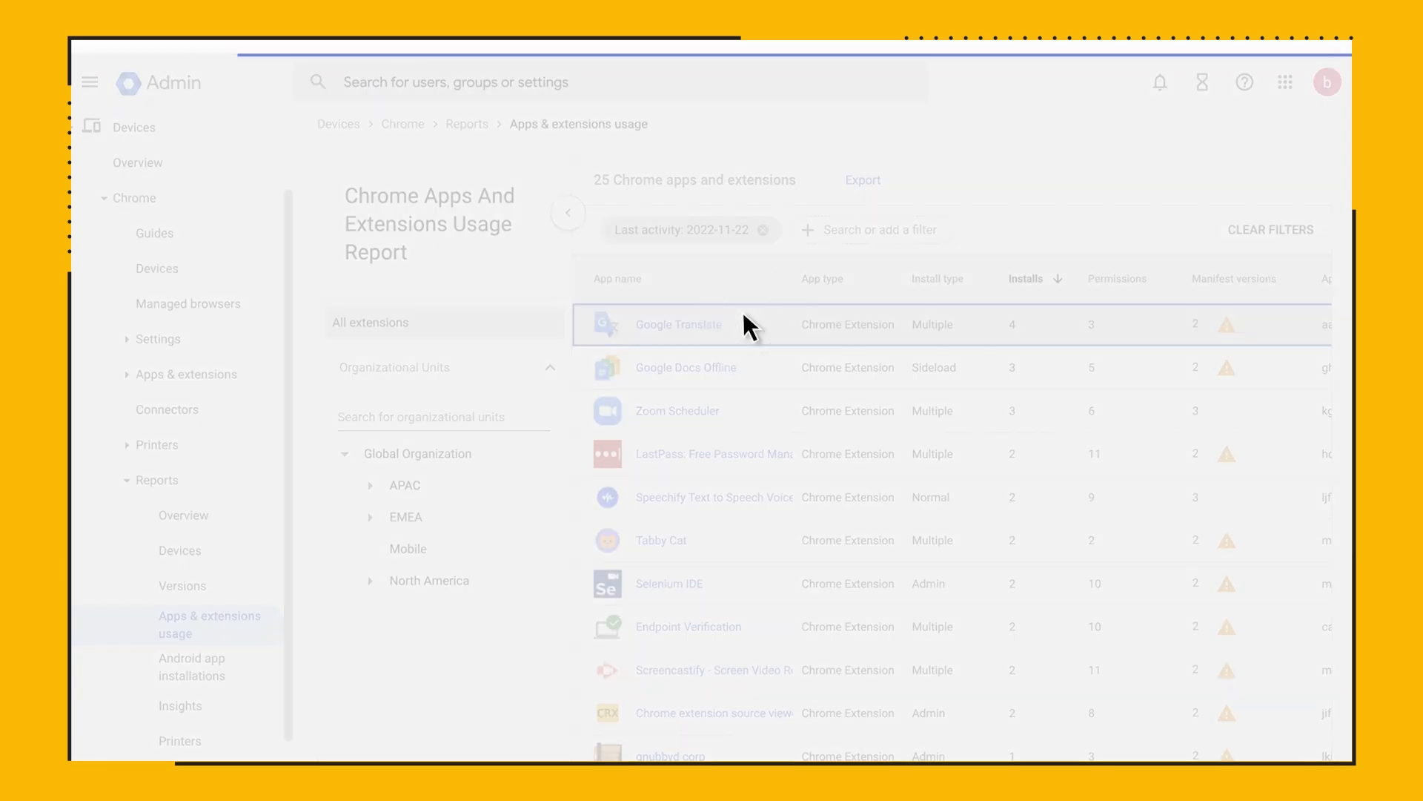
{"action": "left_click", "coordinate": [678, 324]}
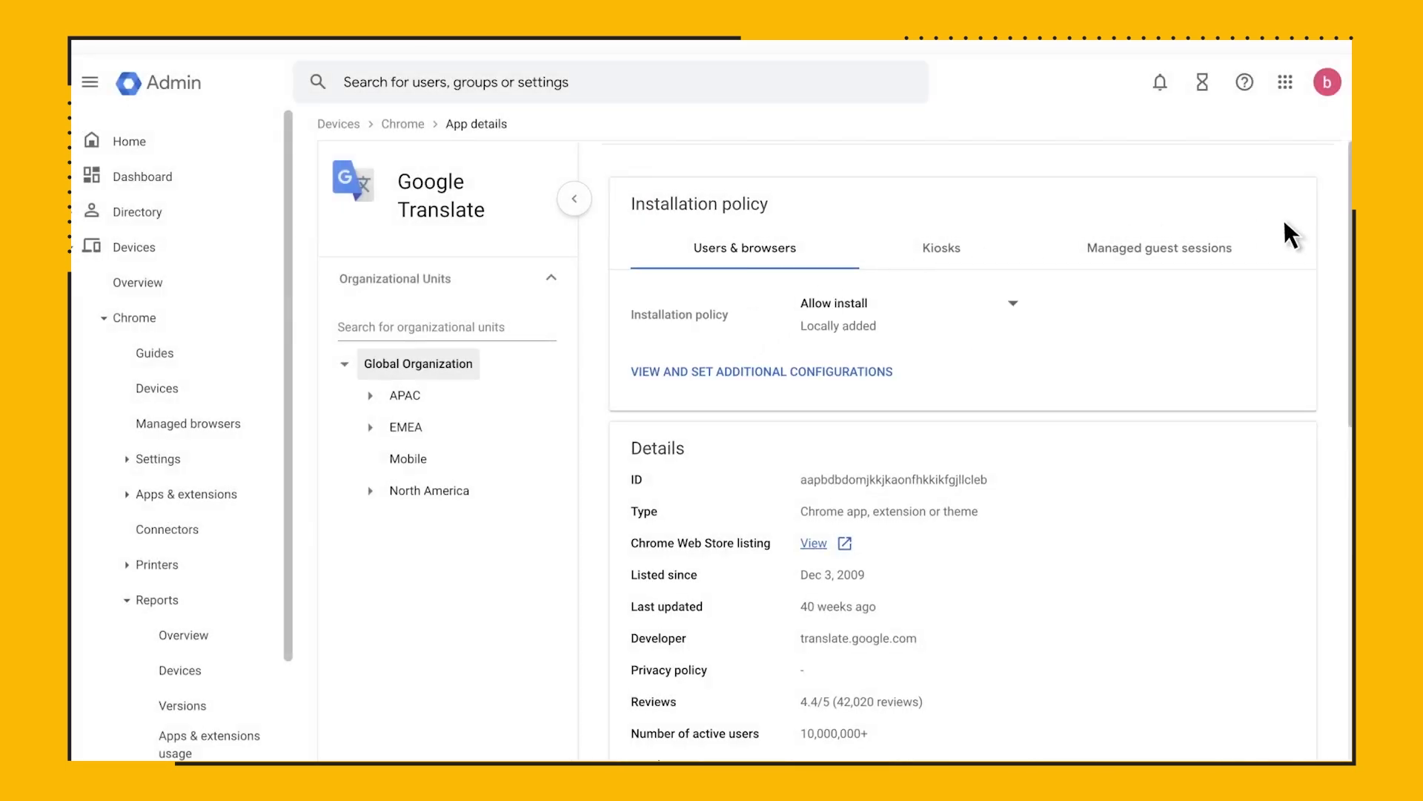
{"action": "scroll", "scroll_direction": "down", "scroll_amount": 3}
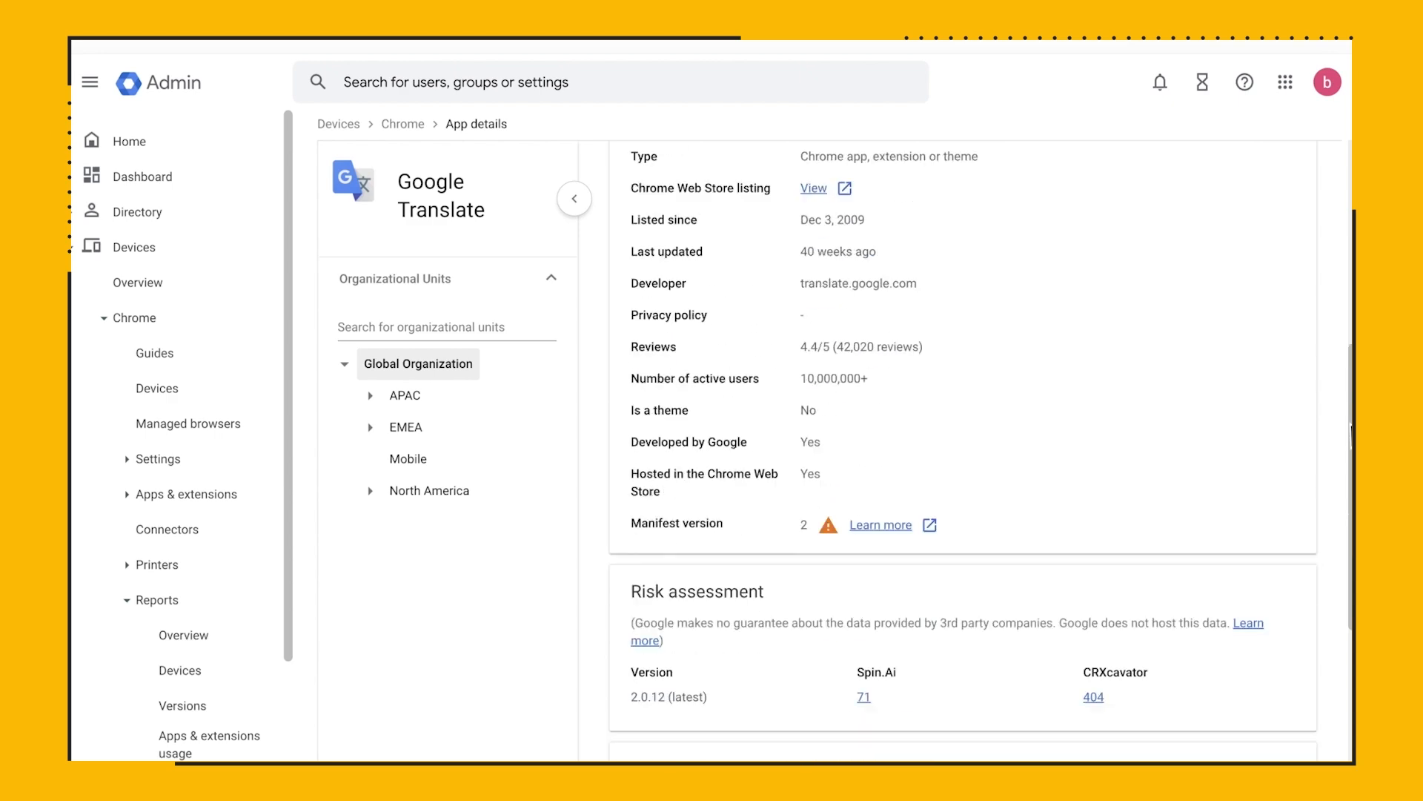
{"action": "scroll", "scroll_direction": "down", "scroll_amount": 3}
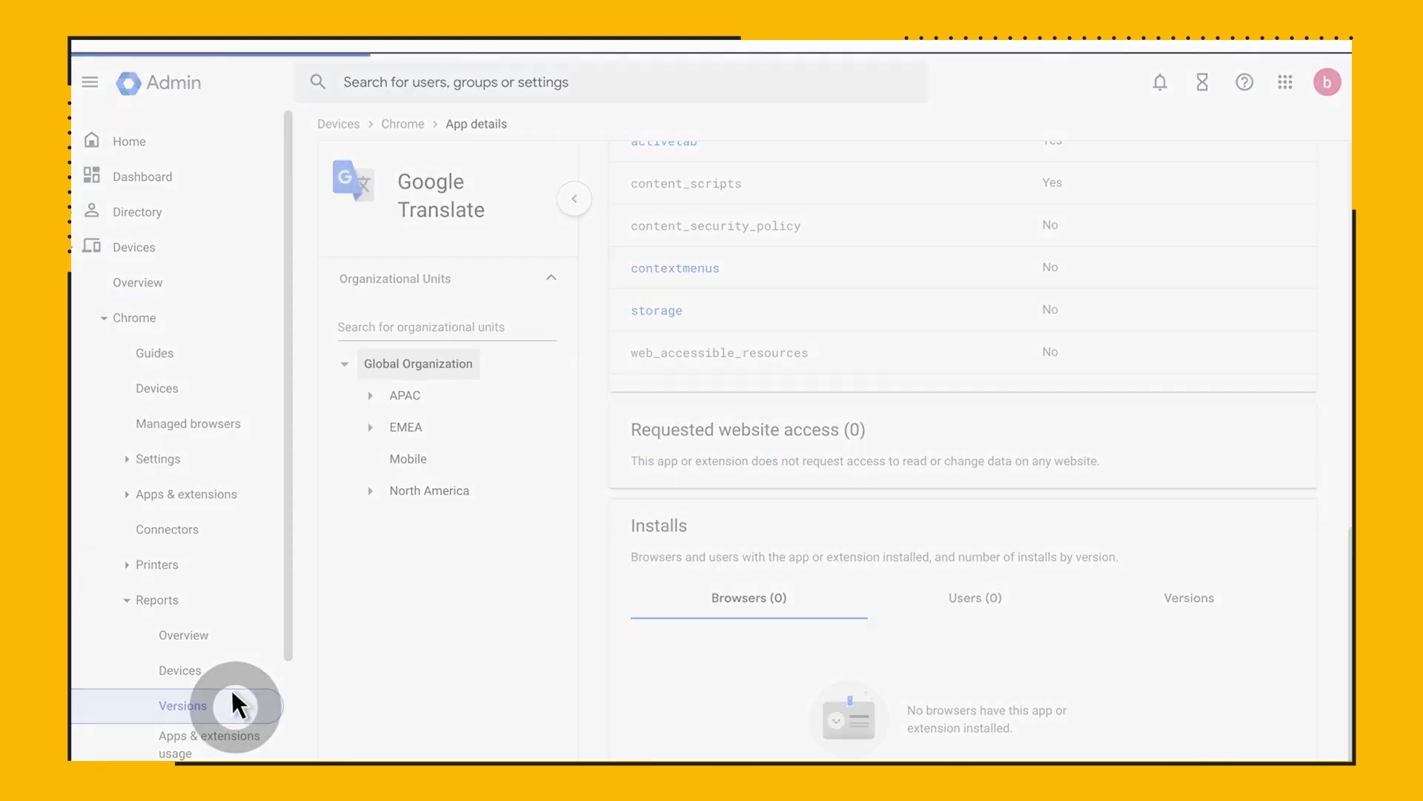
List the 126 Windows browsers on version 72, then open and cancel the export dialog.
{"action": "left_click", "coordinate": [182, 705]}
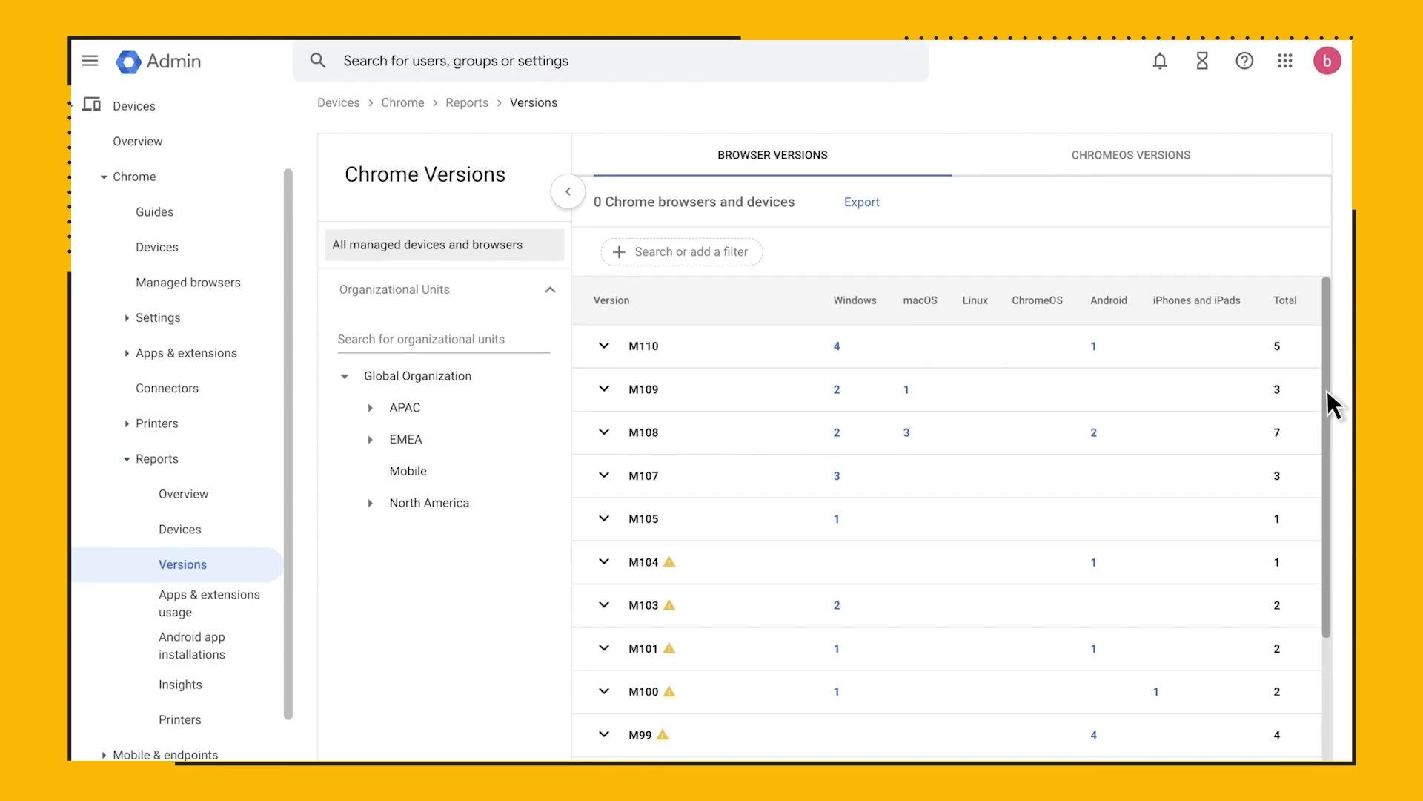
{"action": "left_click", "coordinate": [188, 283]}
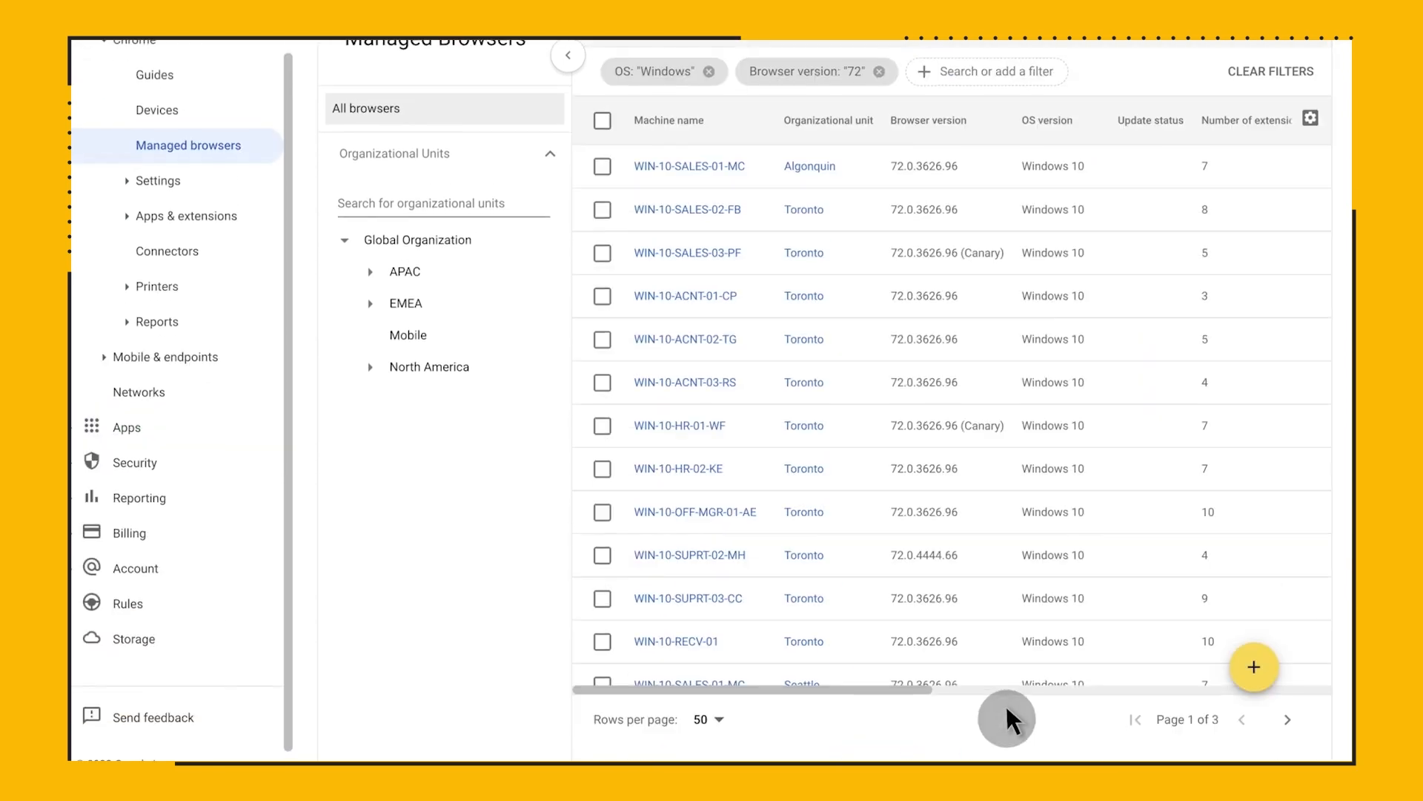
{"action": "left_click", "coordinate": [851, 143]}
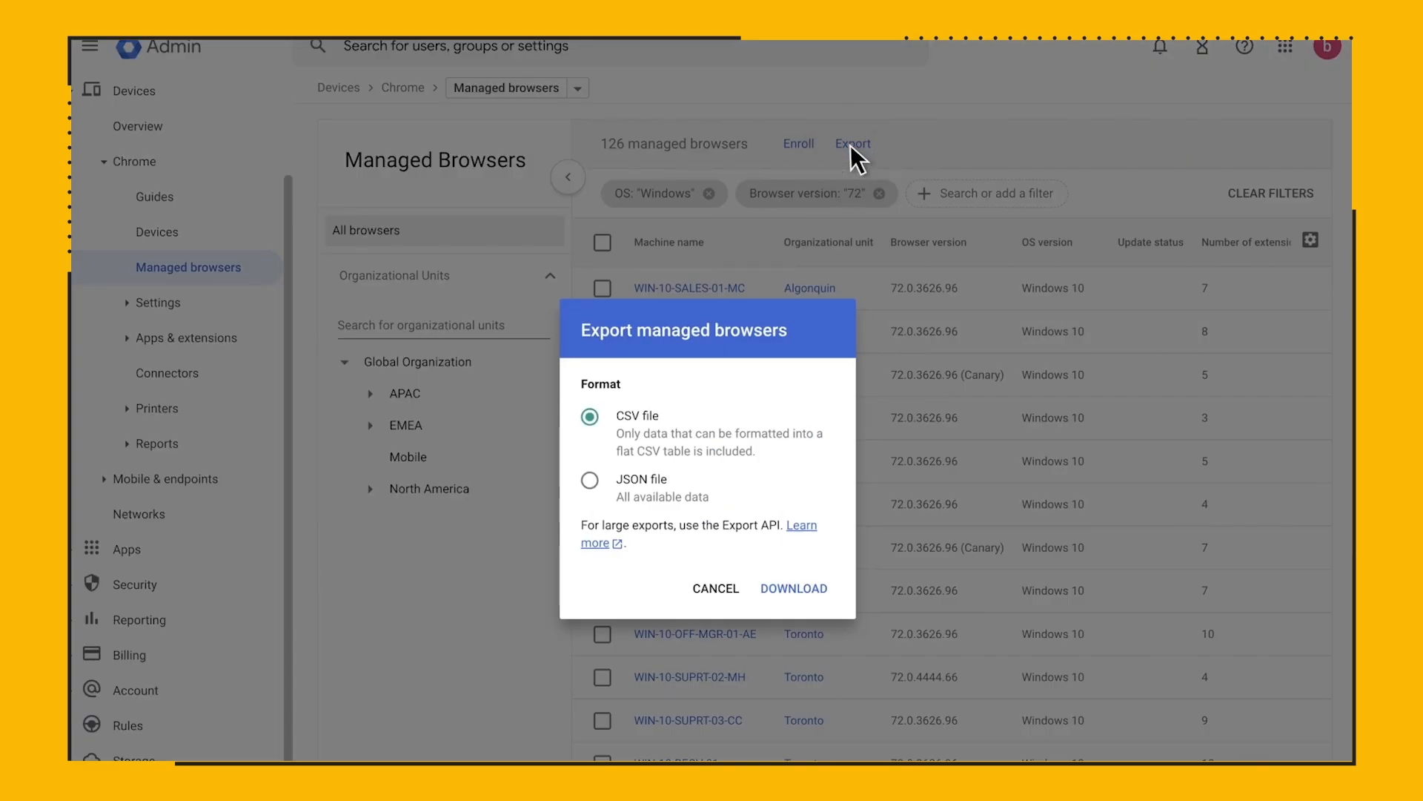
{"action": "left_click", "coordinate": [715, 581]}
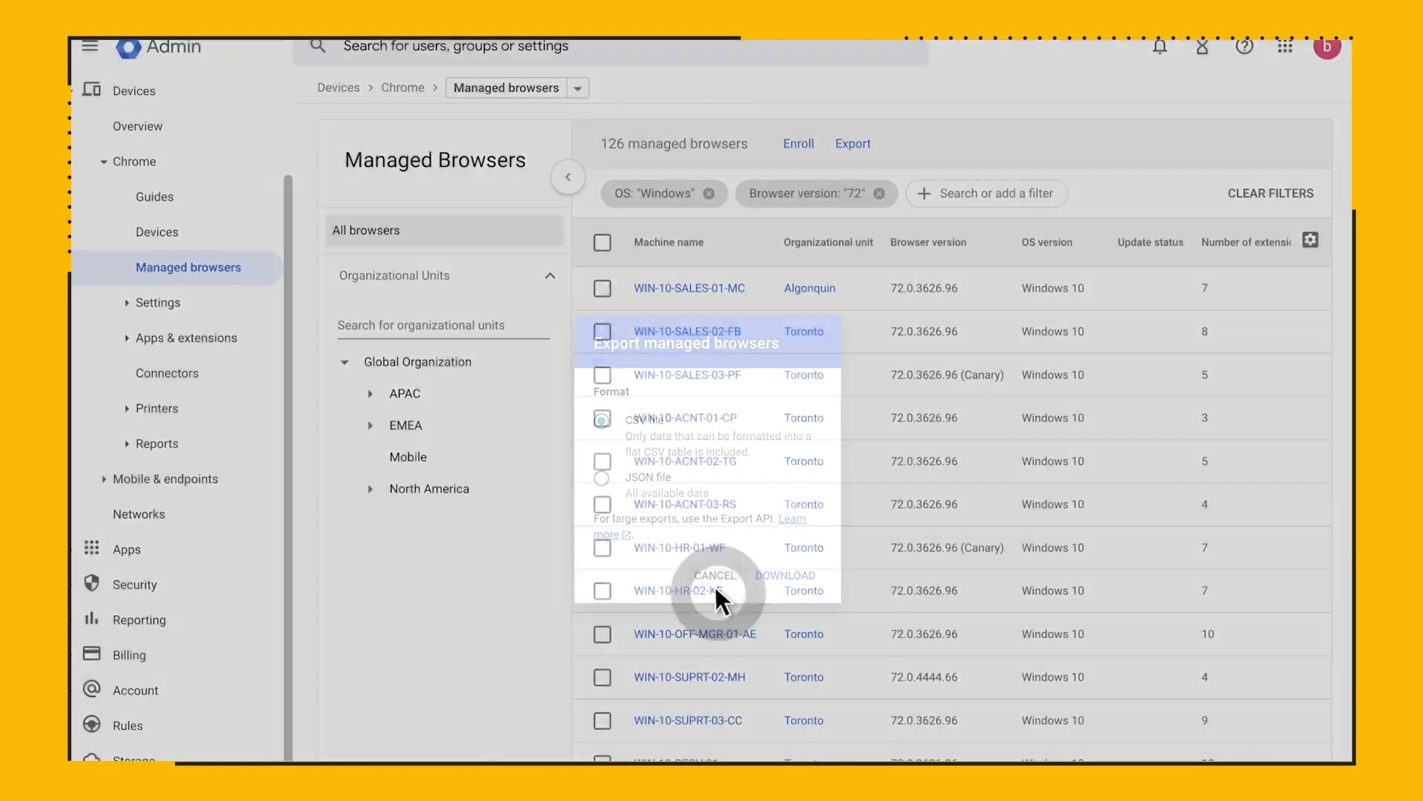
{"action": "left_click", "coordinate": [715, 575]}
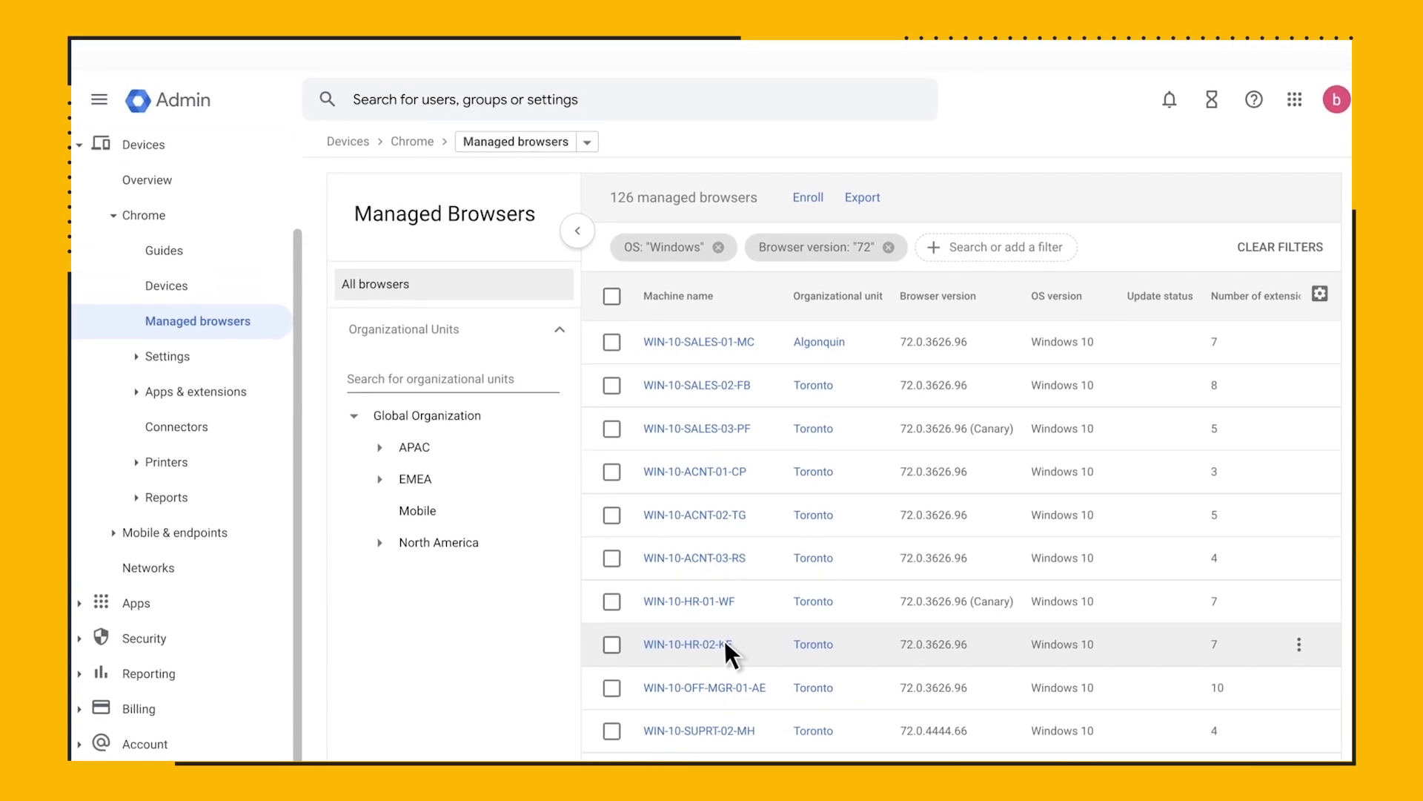
{"action": "mouse_move", "coordinate": [218, 361]}
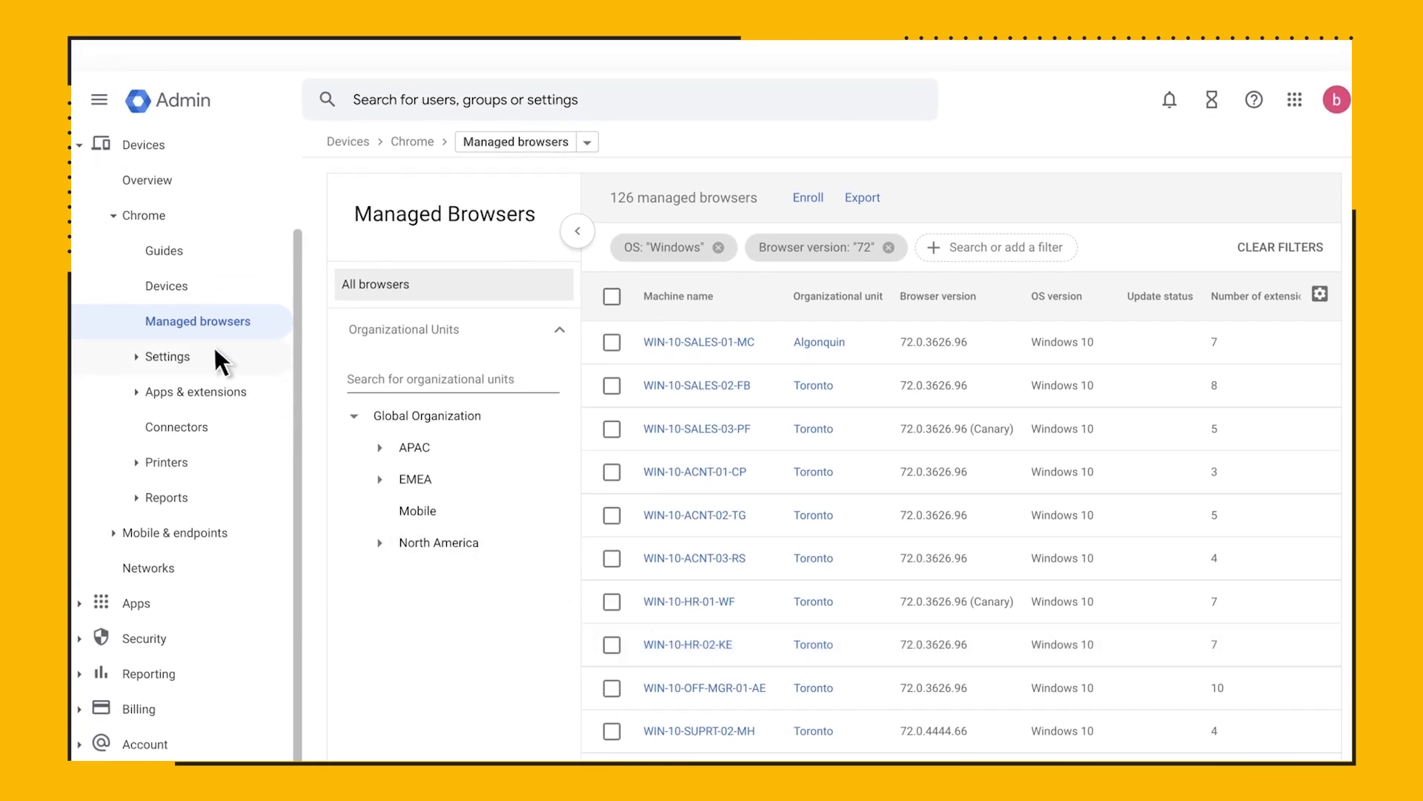
Open Settings > Users & browsers and scroll through the General, Sign-in and Security categories.
{"action": "left_click", "coordinate": [167, 355]}
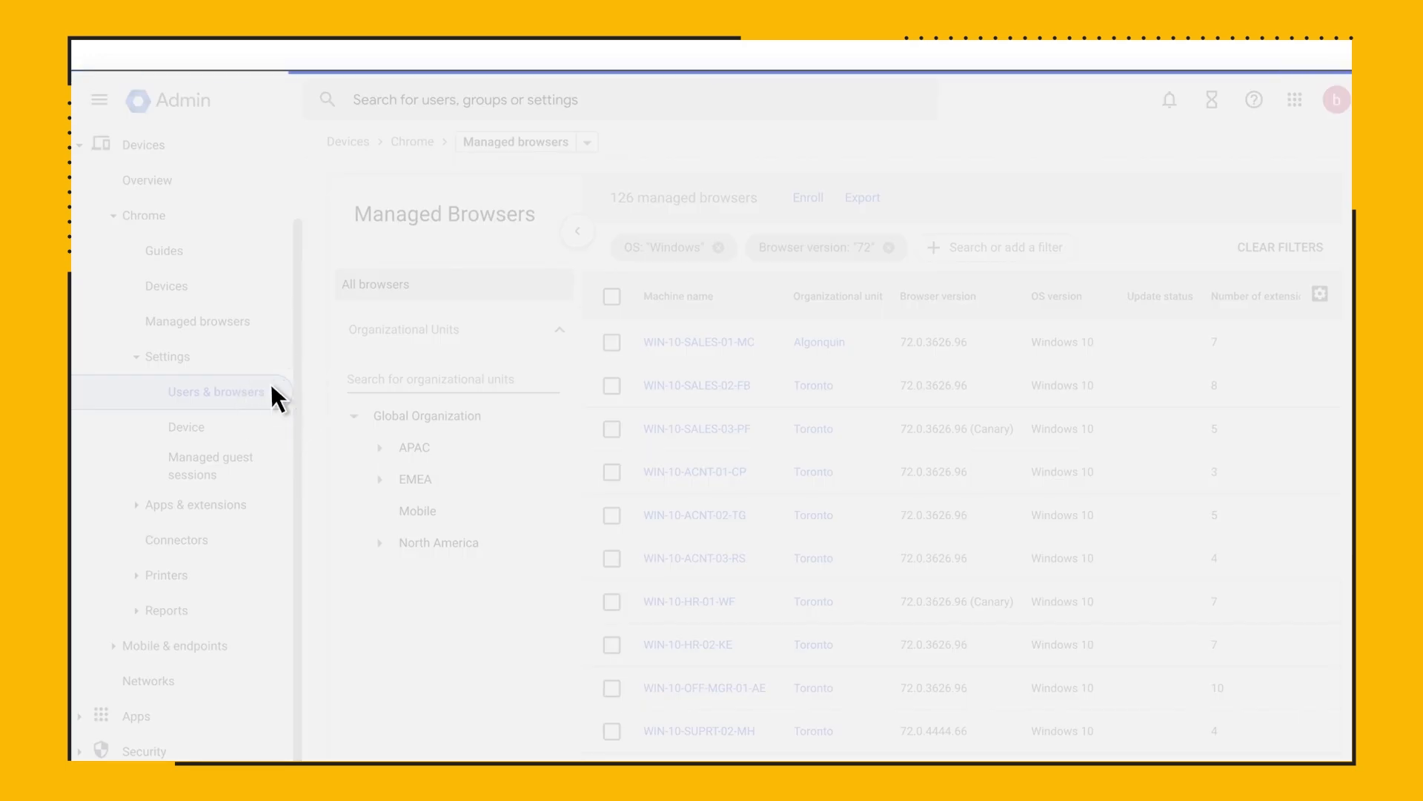
{"action": "left_click", "coordinate": [216, 391]}
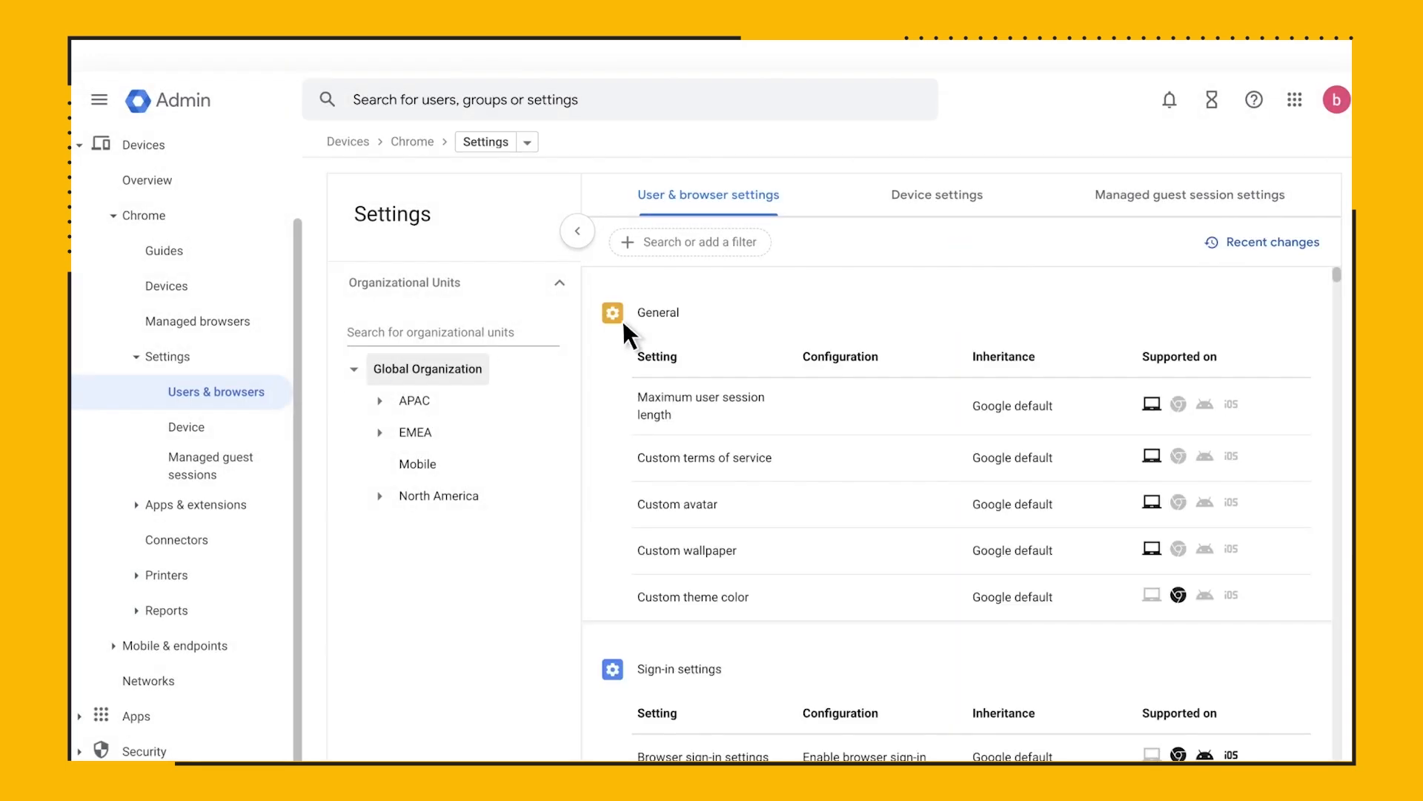
{"action": "scroll", "scroll_direction": "down", "scroll_amount": 3}
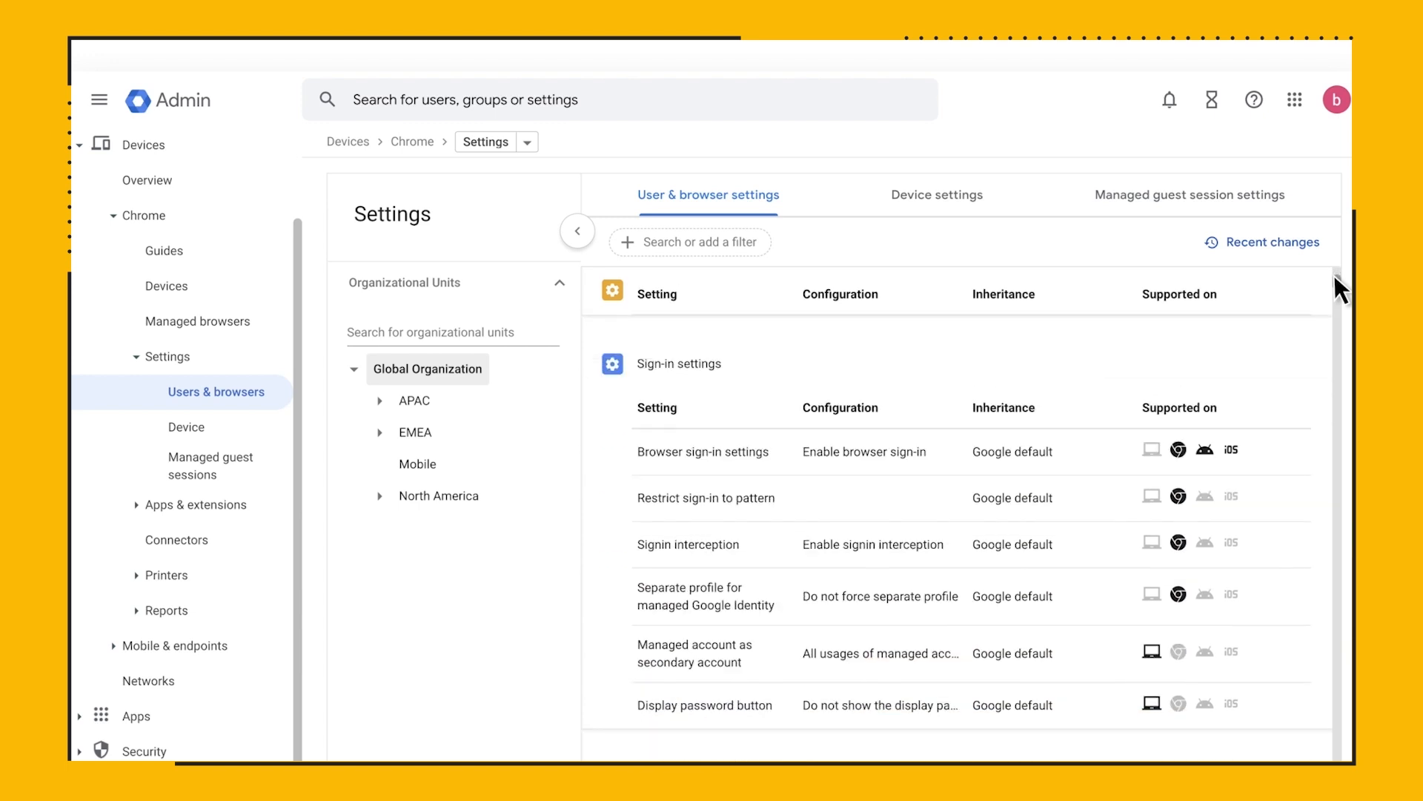
{"action": "scroll", "scroll_direction": "down", "scroll_amount": 3}
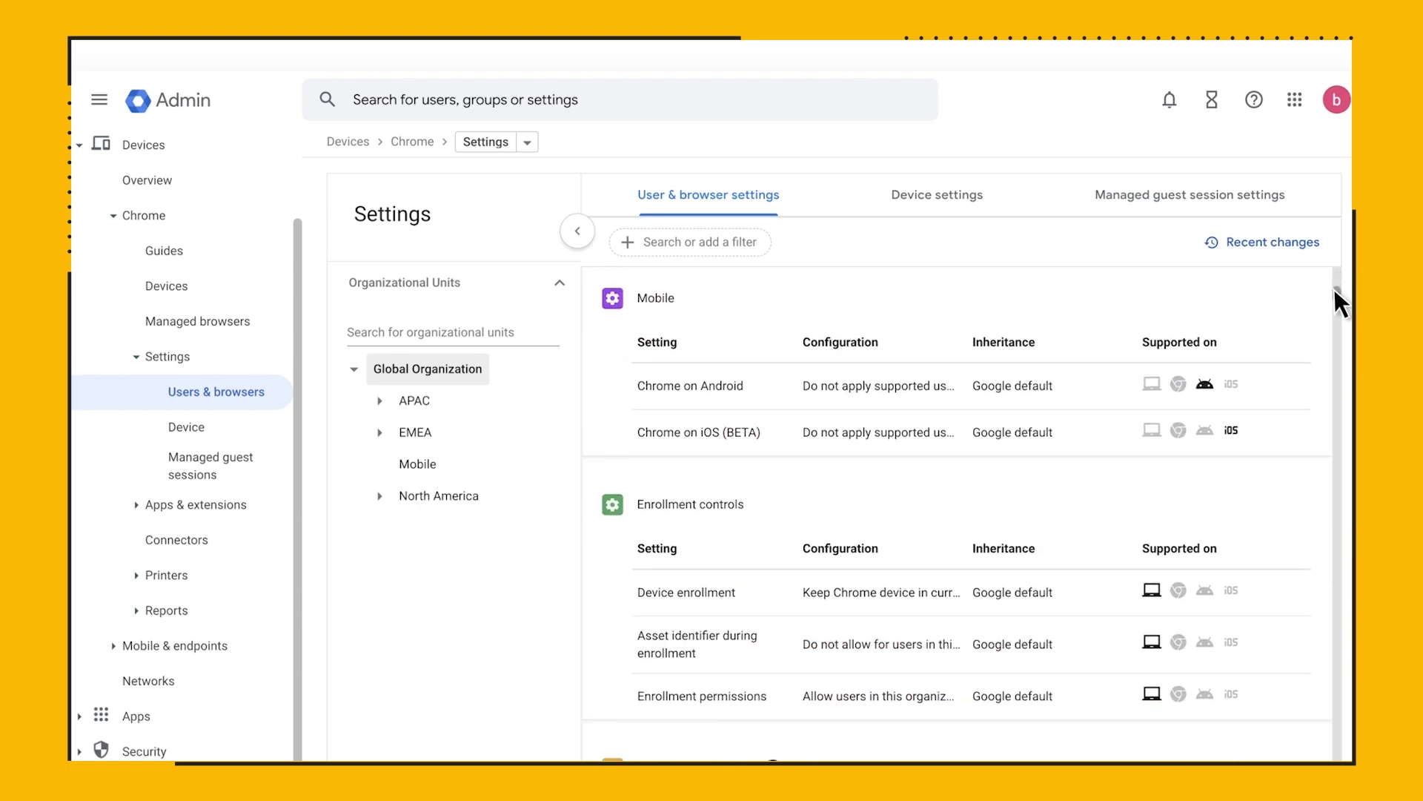
{"action": "scroll", "scroll_direction": "down", "scroll_amount": 3}
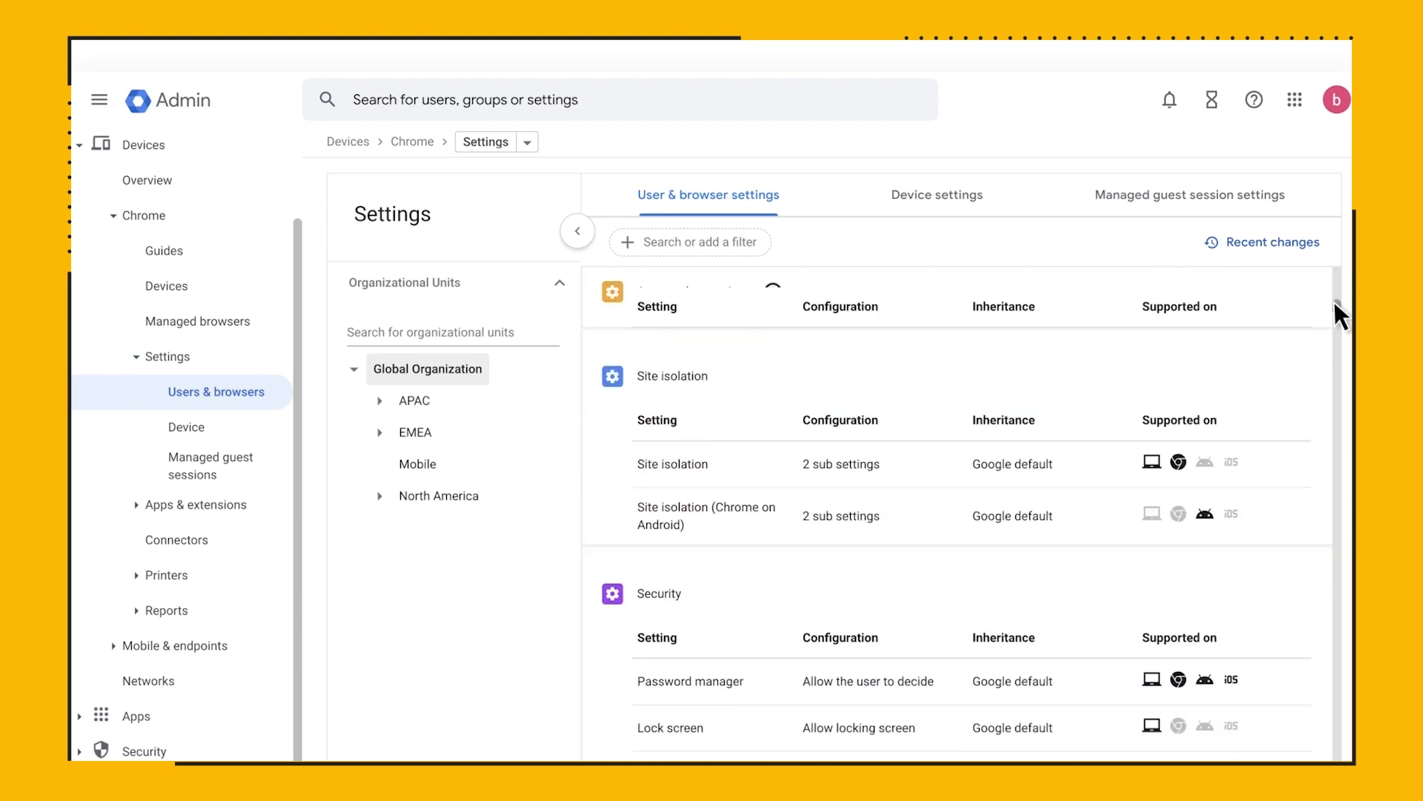
{"action": "scroll", "scroll_direction": "down", "scroll_amount": 3}
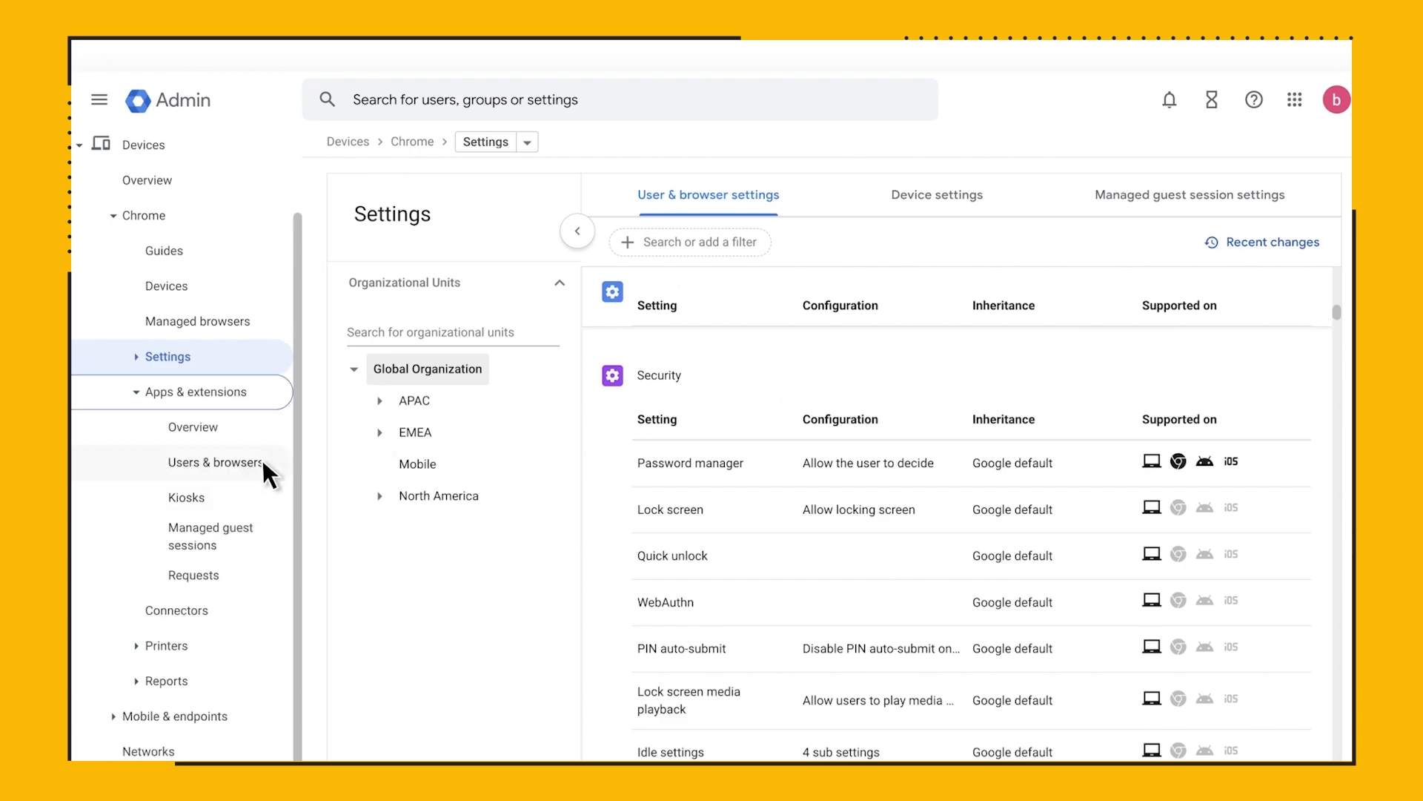
Add the SVG Export extension under Users & browsers and customize its permissions.
{"action": "left_click", "coordinate": [216, 462]}
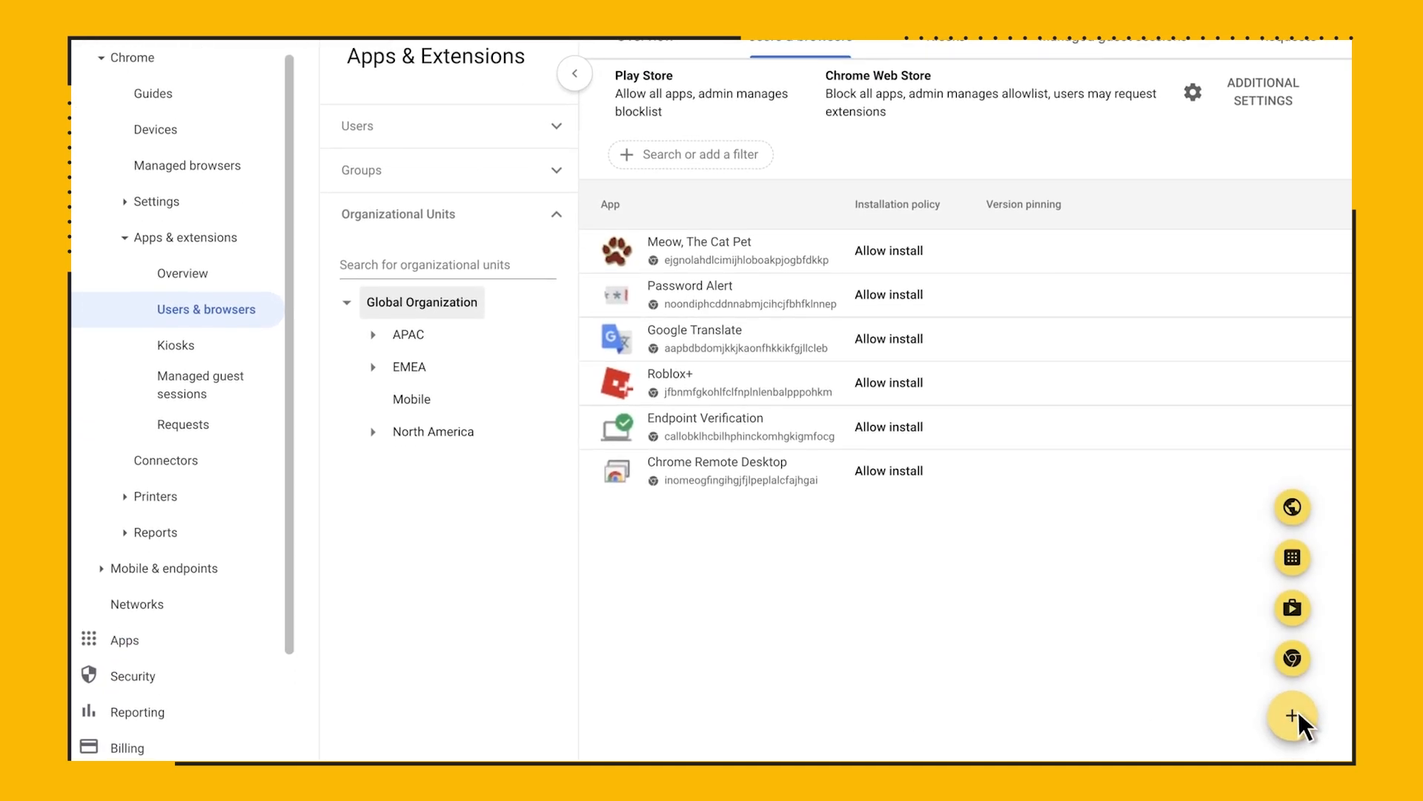
{"action": "left_click", "coordinate": [1291, 716]}
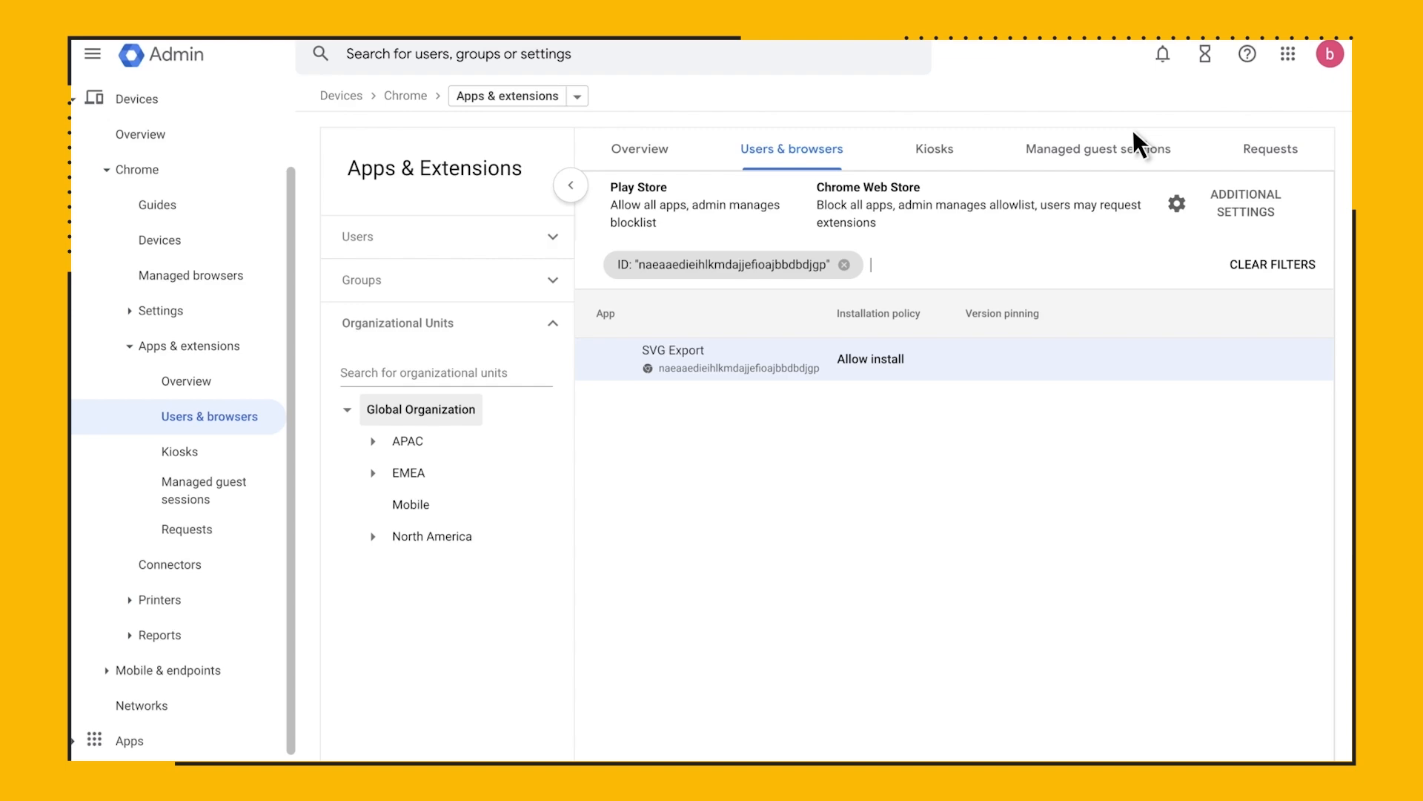
{"action": "left_click", "coordinate": [674, 351]}
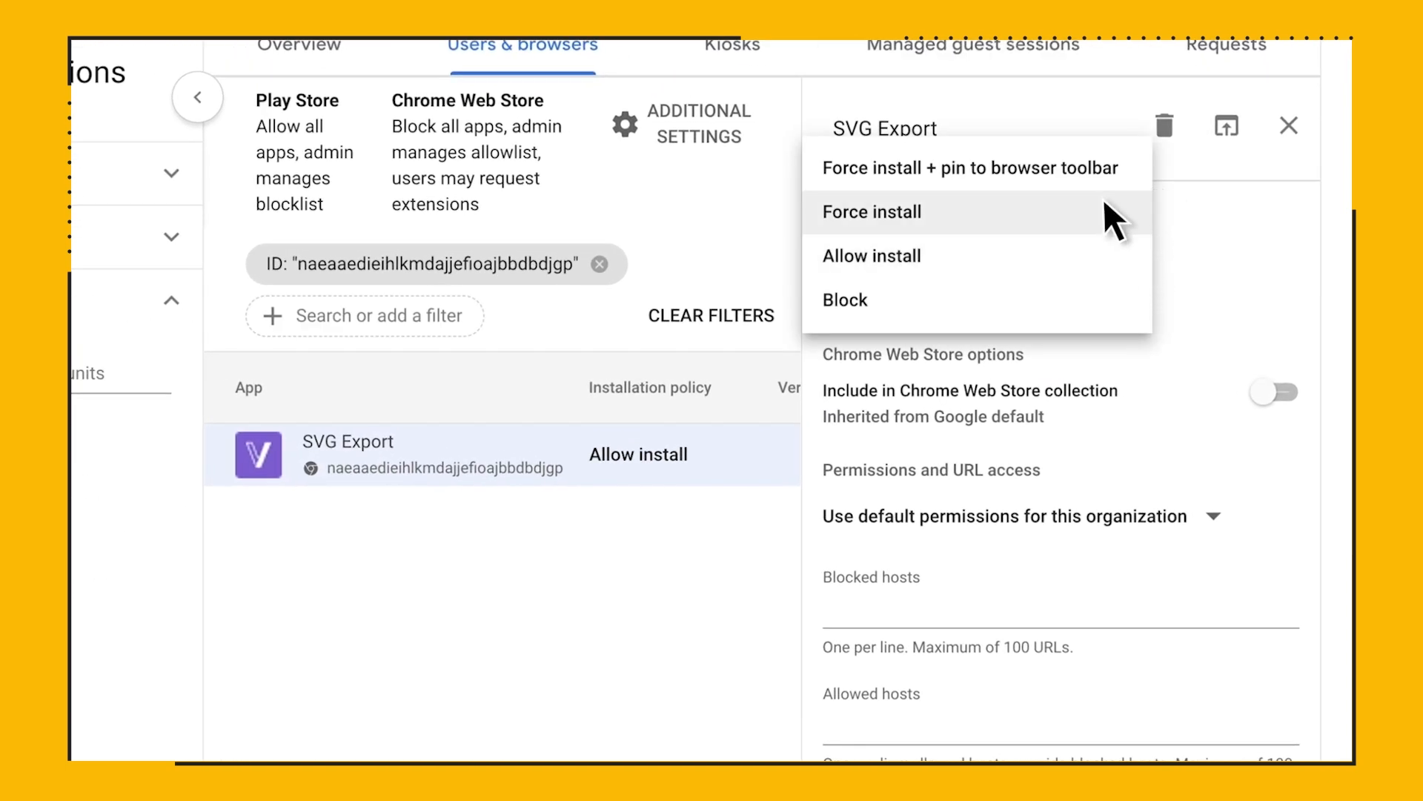
{"action": "mouse_move", "coordinate": [1108, 218]}
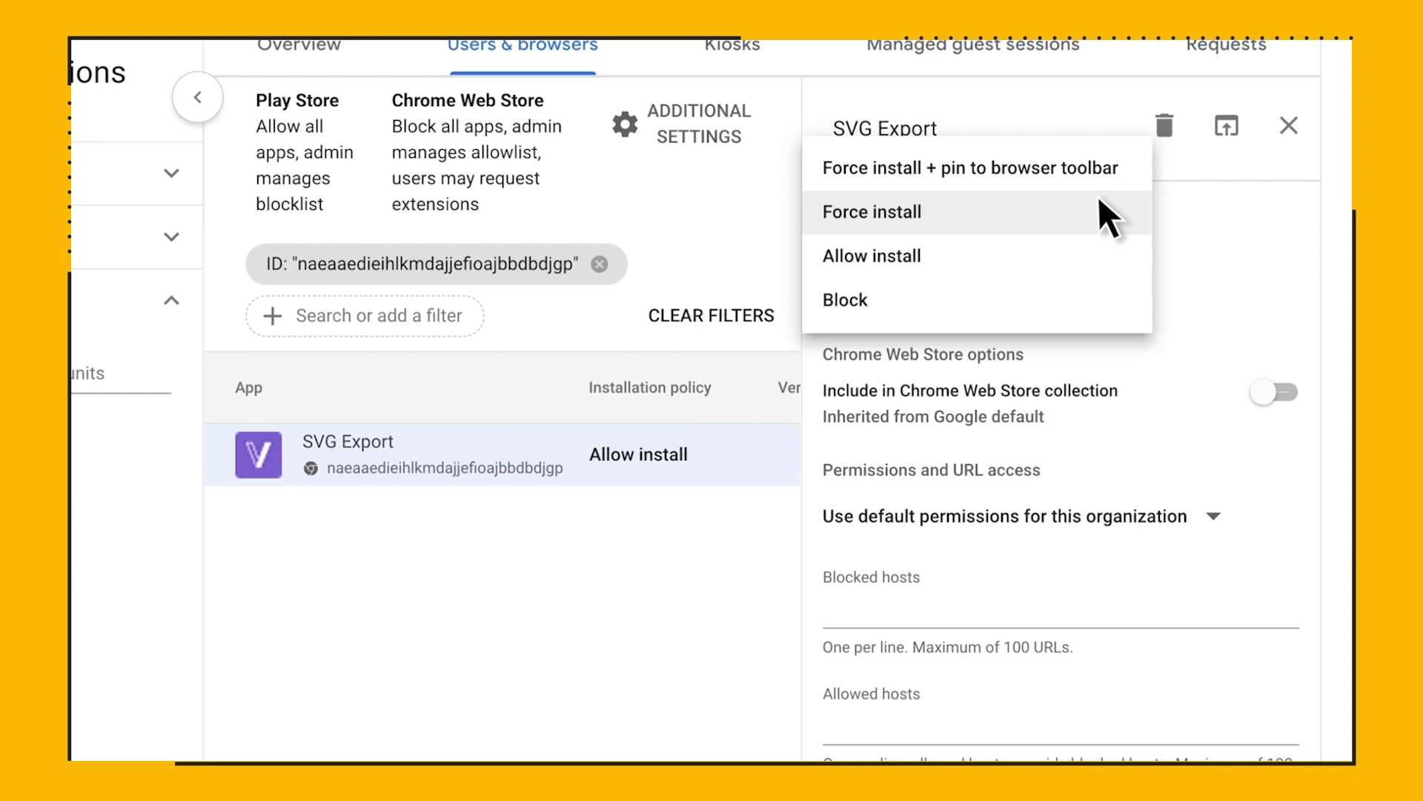
{"action": "mouse_move", "coordinate": [1099, 299]}
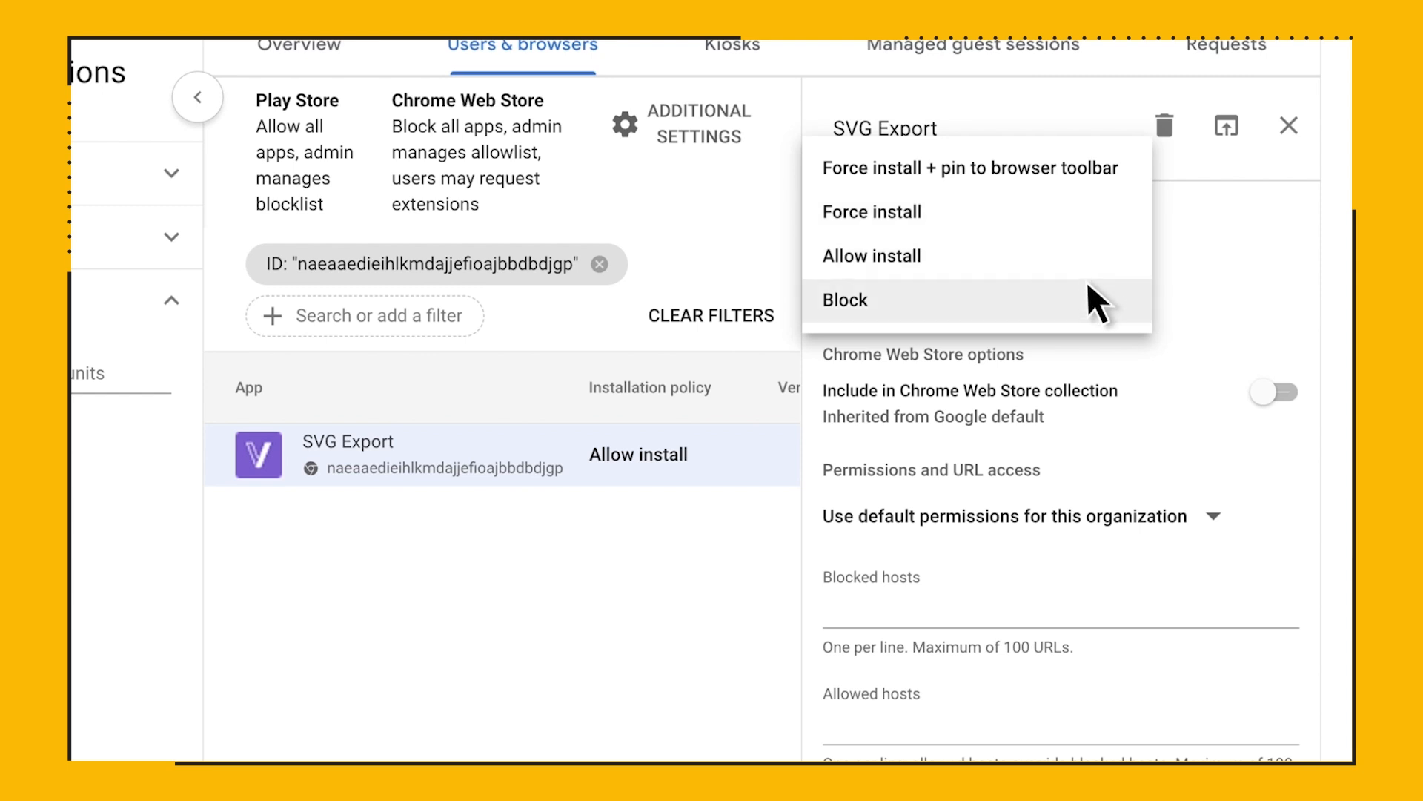
{"action": "mouse_move", "coordinate": [1098, 259]}
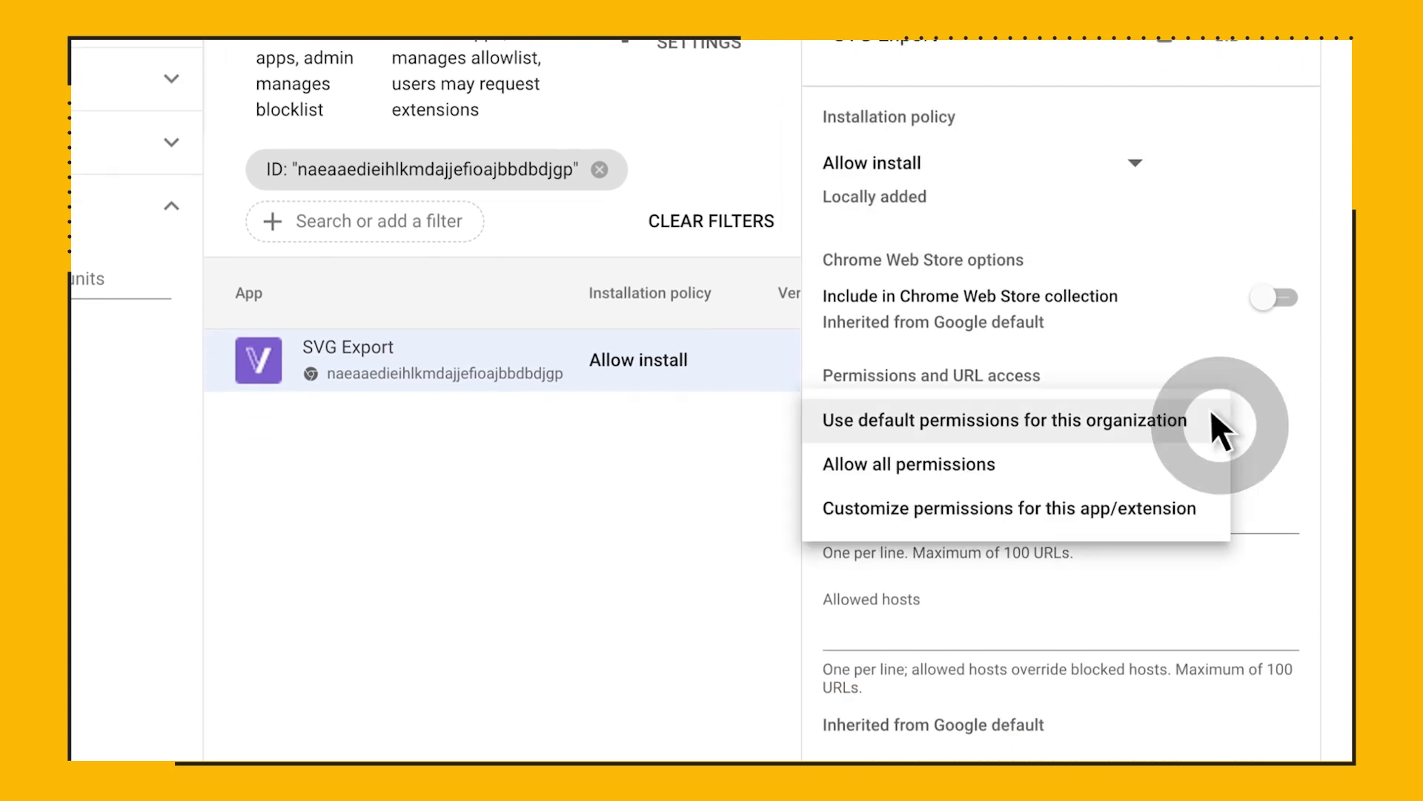
{"action": "left_click", "coordinate": [1008, 508]}
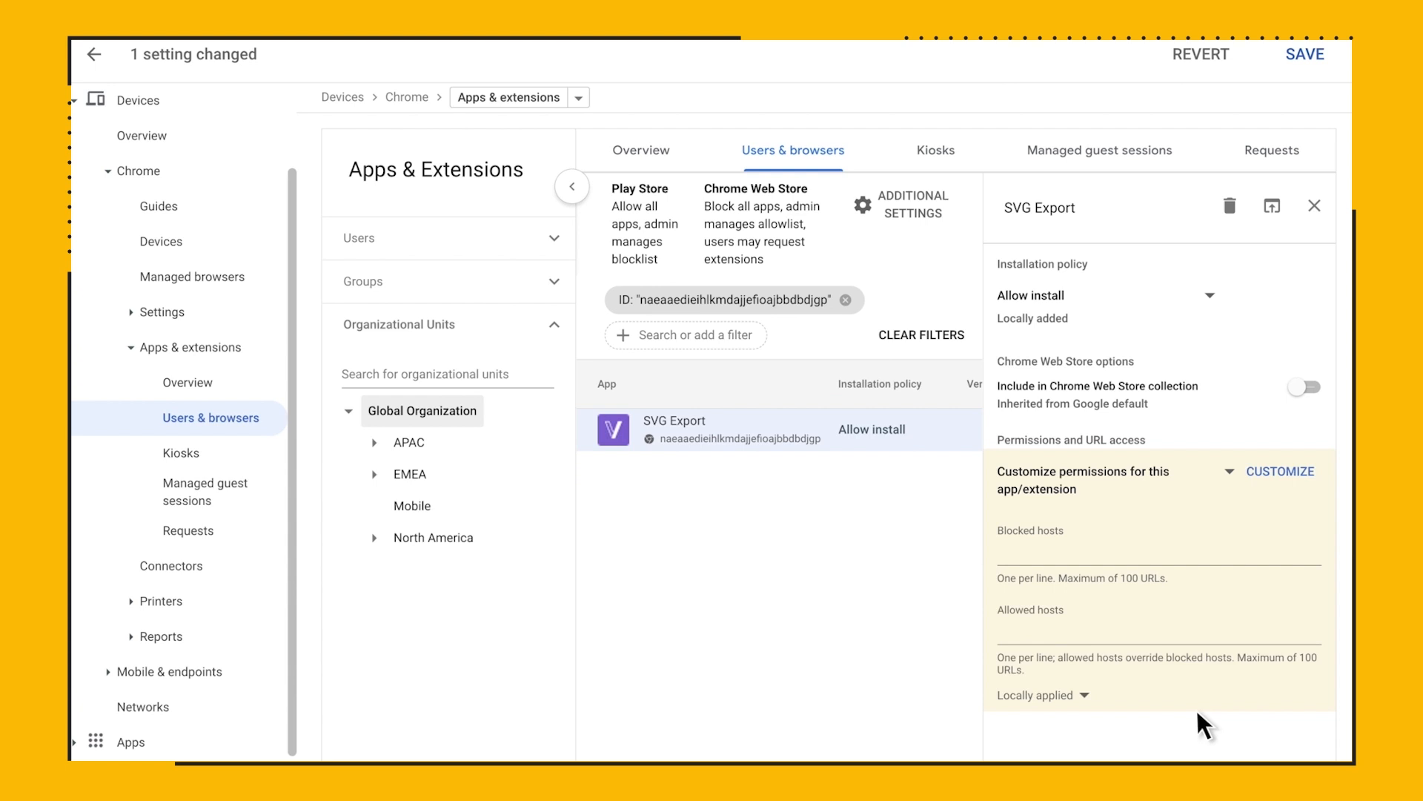
{"action": "mouse_move", "coordinate": [579, 106]}
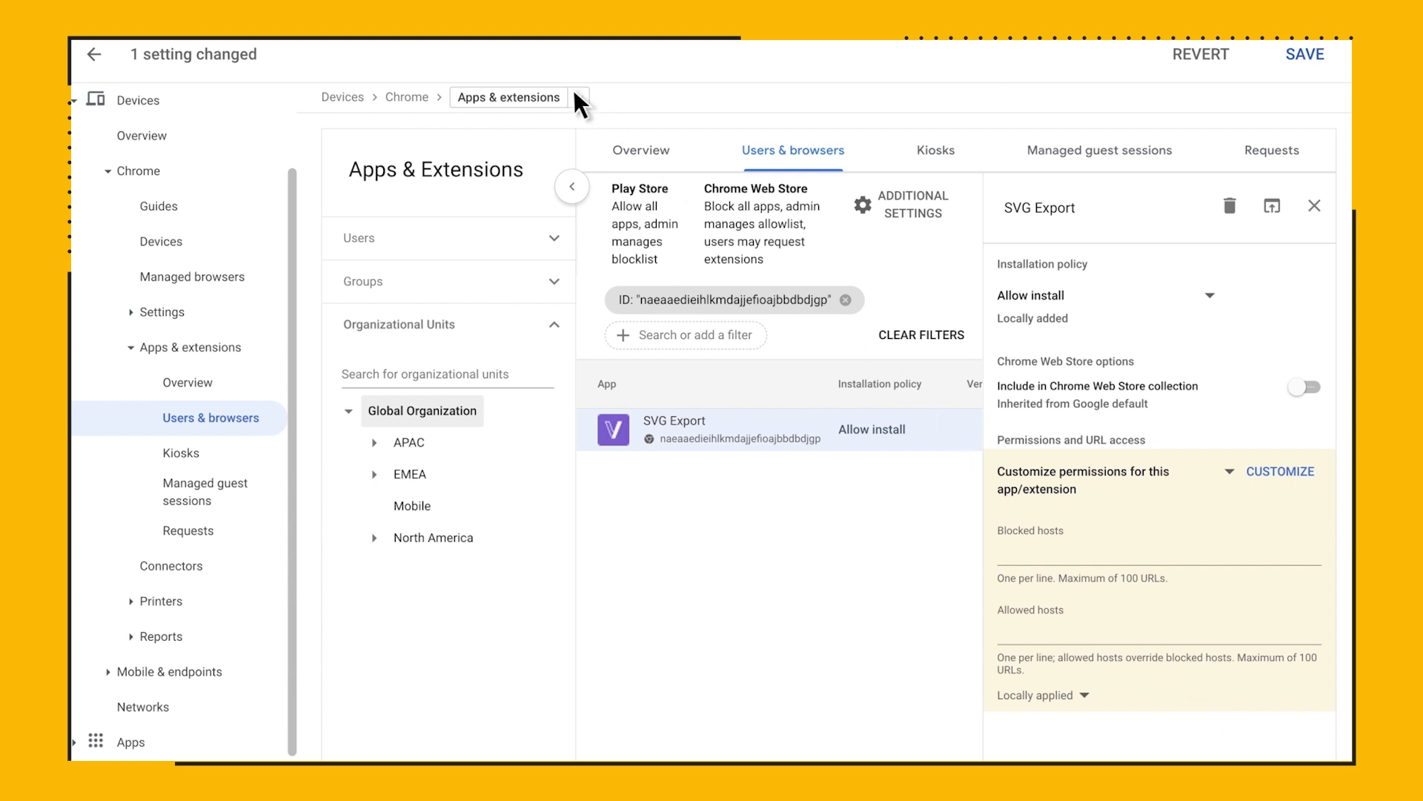
Go to Chrome Guides, discarding the unsaved SVG Export permission change.
{"action": "left_click", "coordinate": [578, 97]}
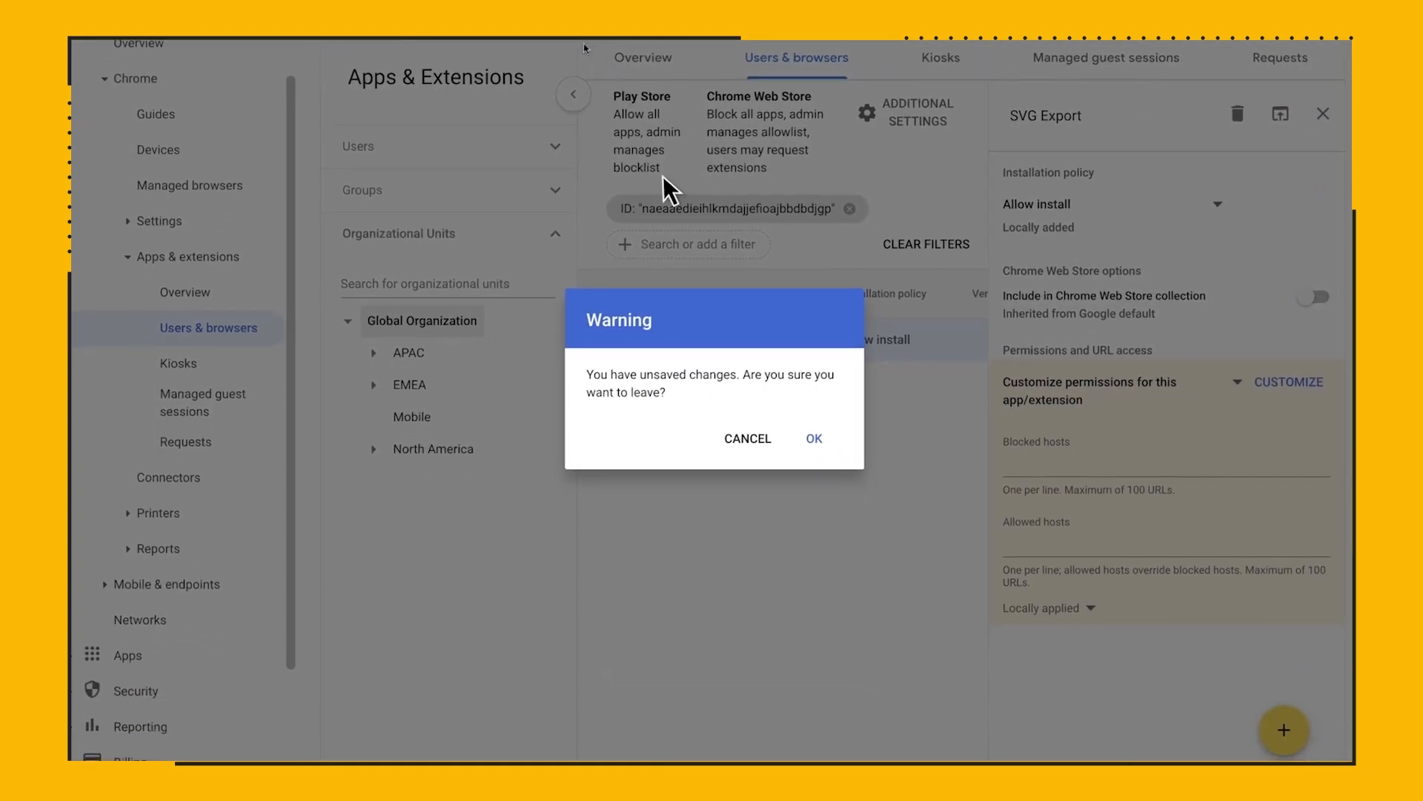
{"action": "left_click", "coordinate": [812, 438]}
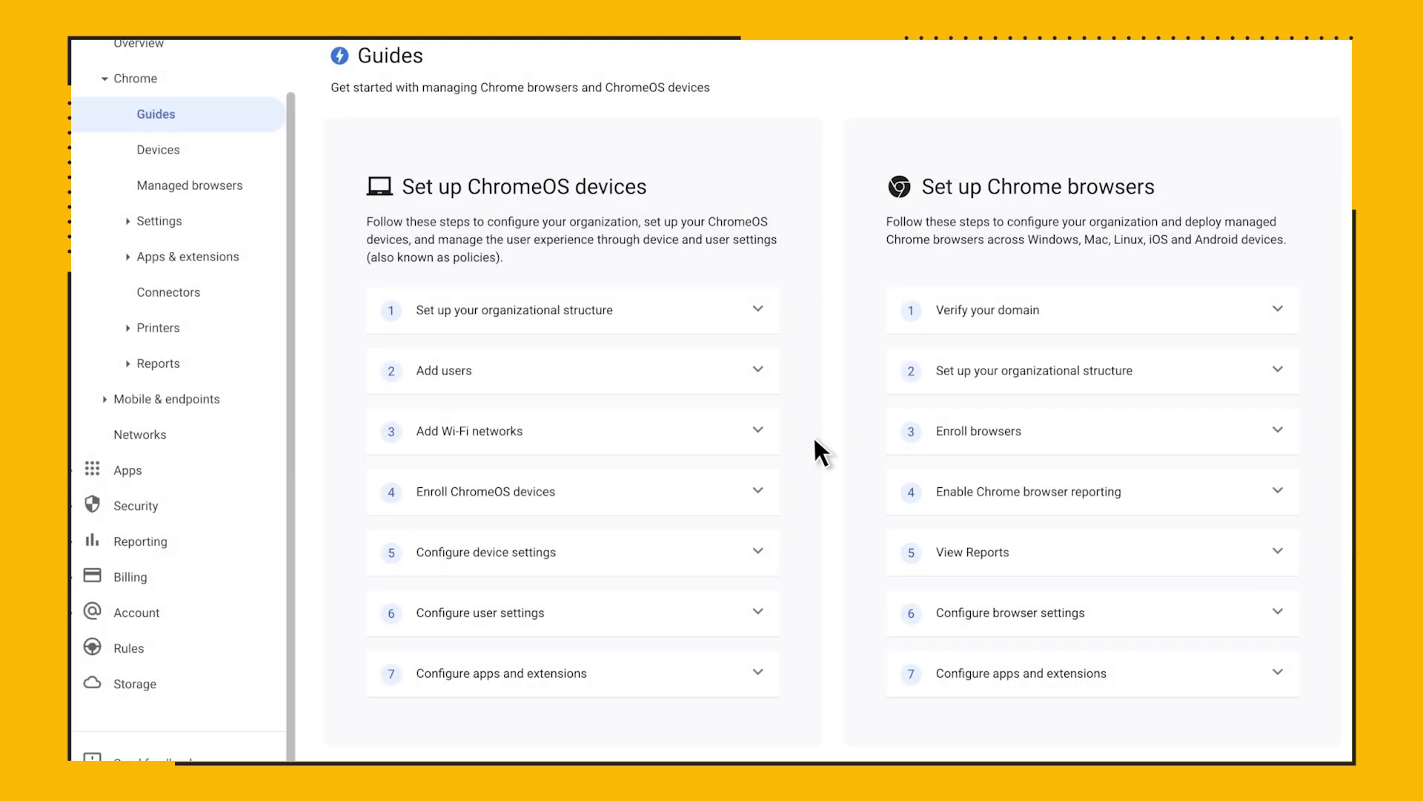